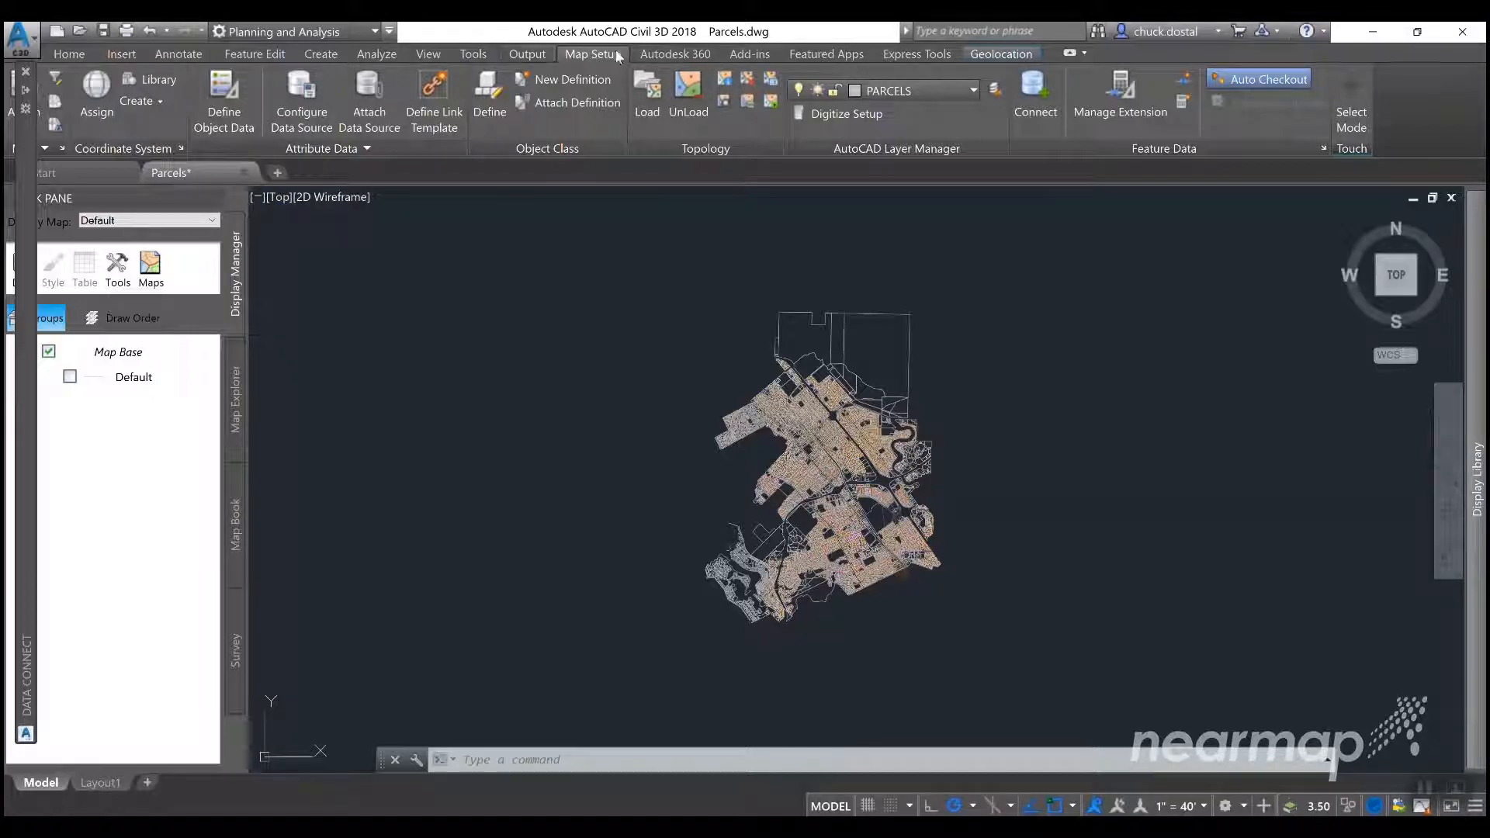
- Check the drawing's coordinate system, then create a Nearmap API application named AutoDesk
left_click(96, 94)
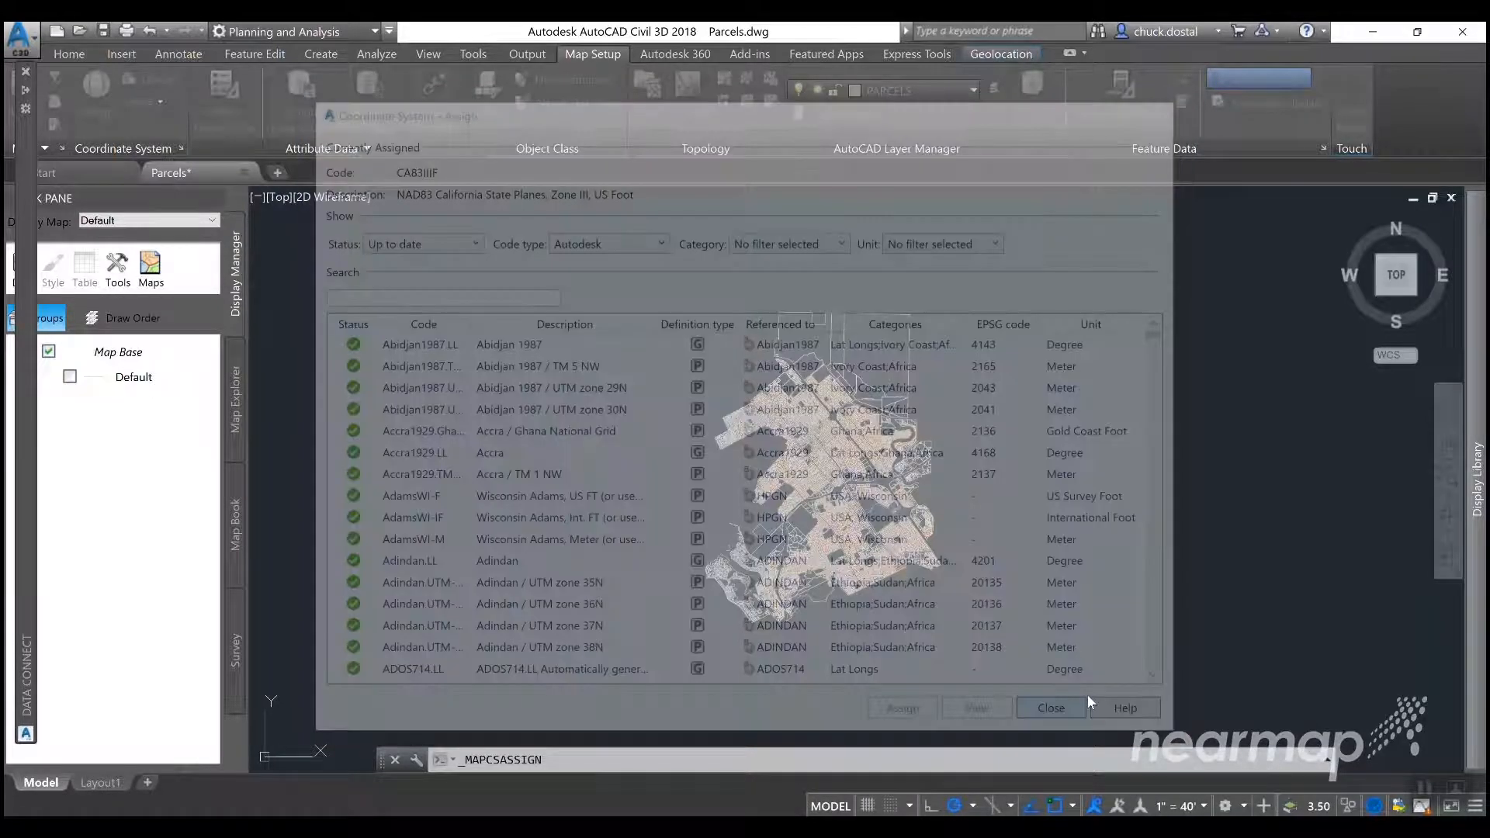
left_click(1049, 708)
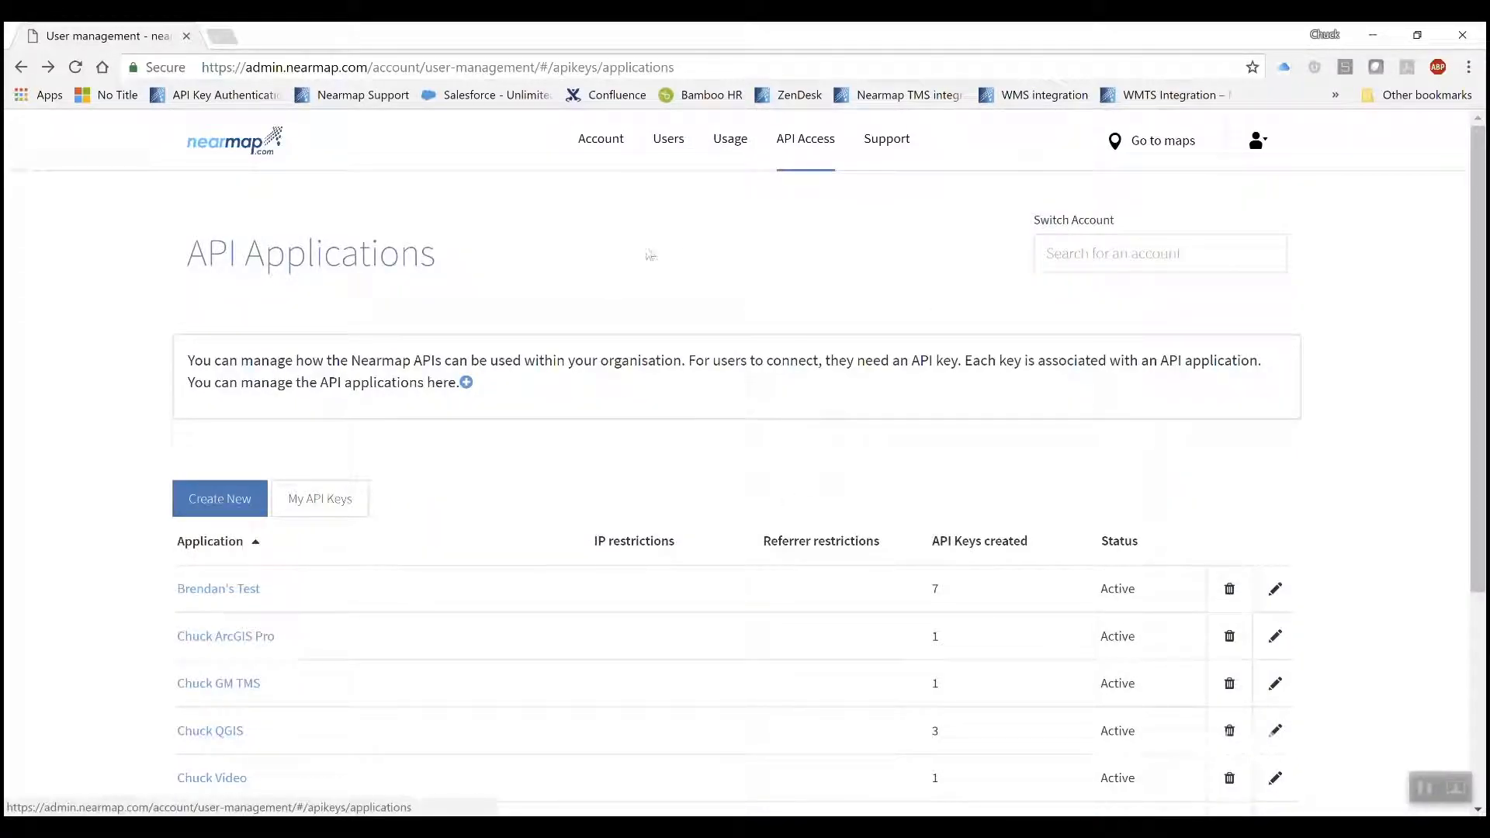
mouse_move(628, 276)
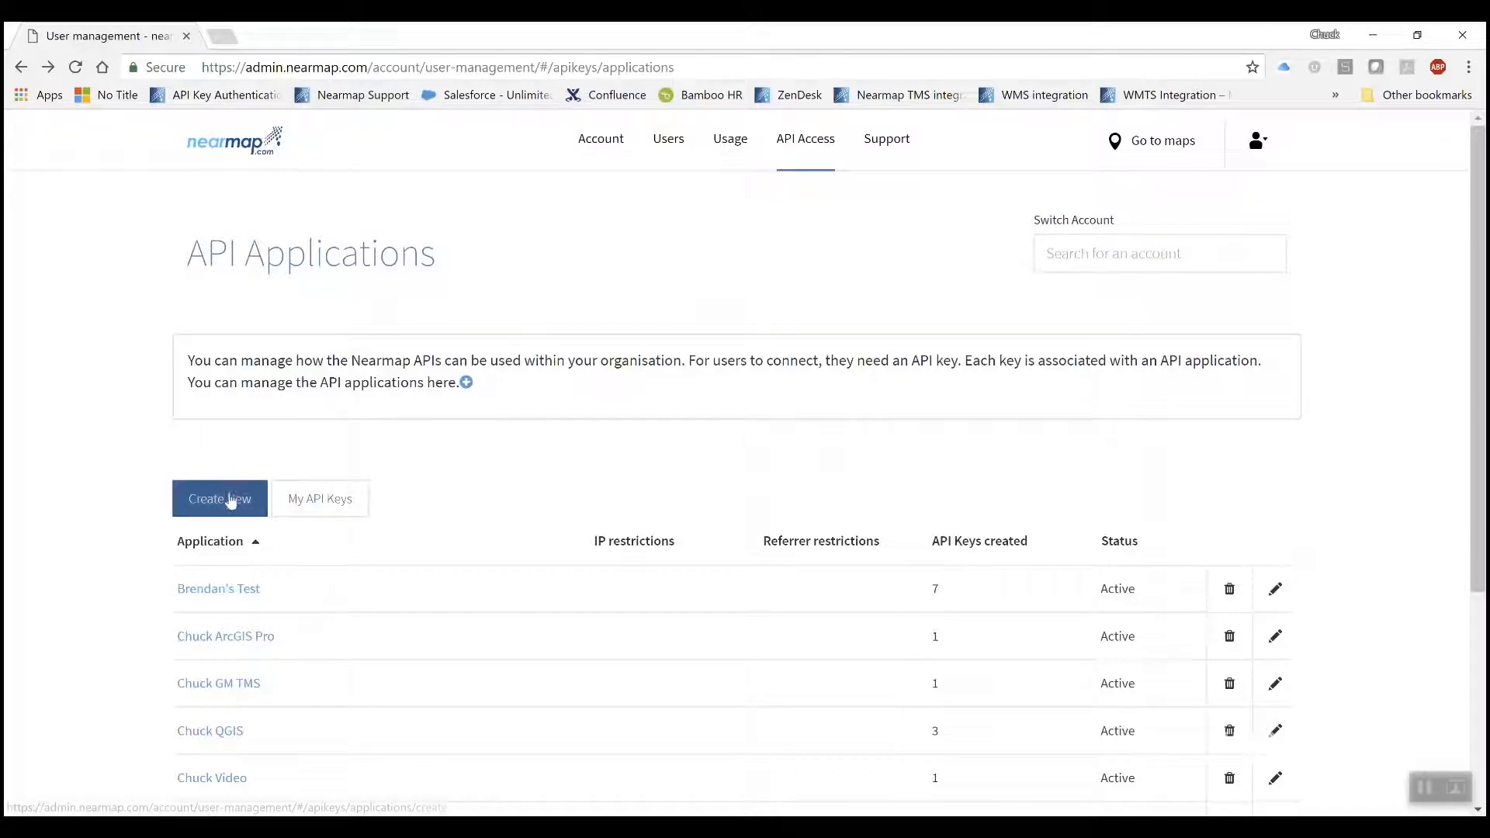
left_click(219, 499)
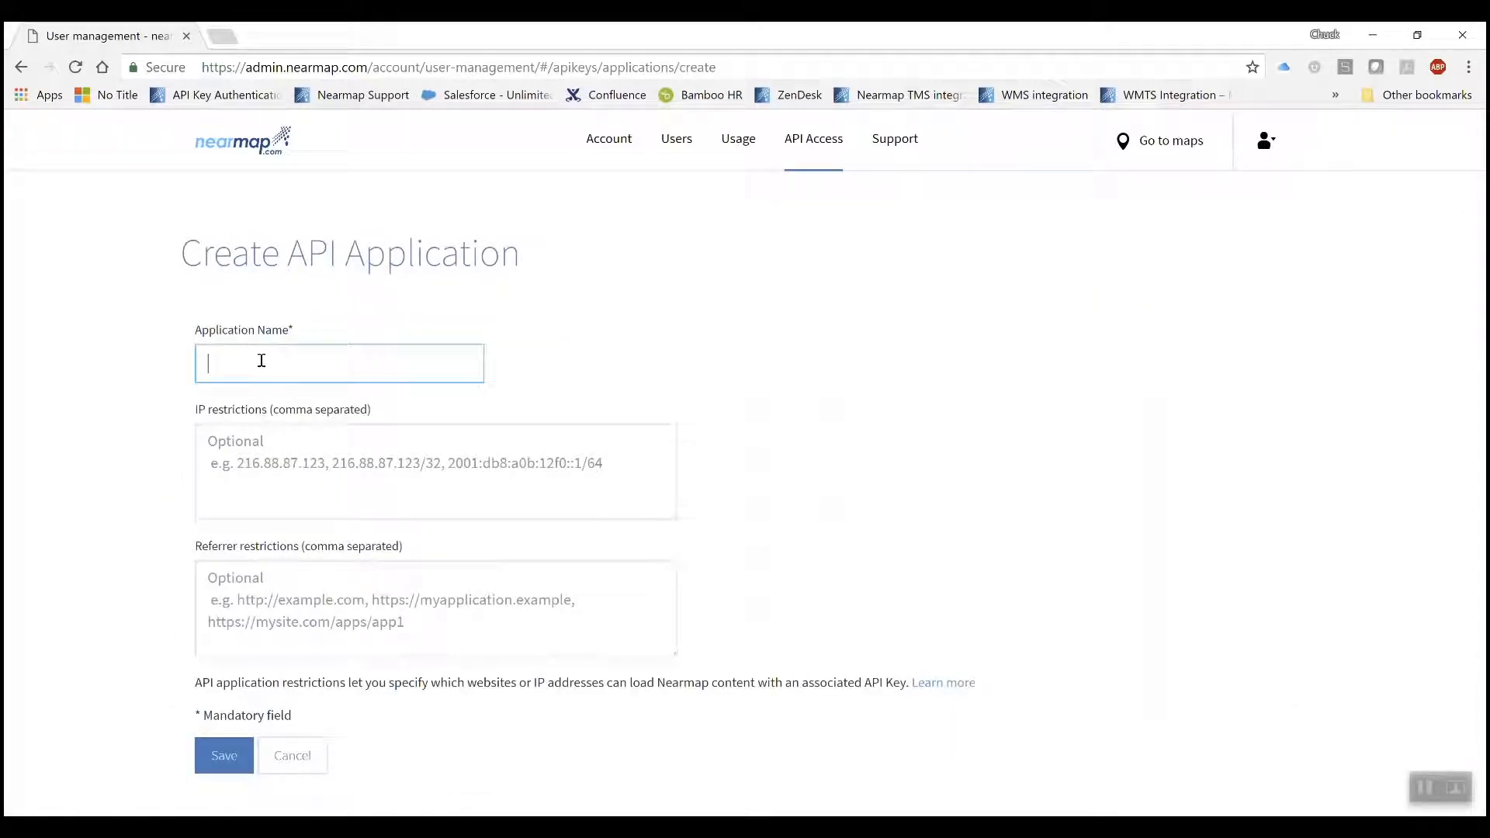
type("AutoDesk")
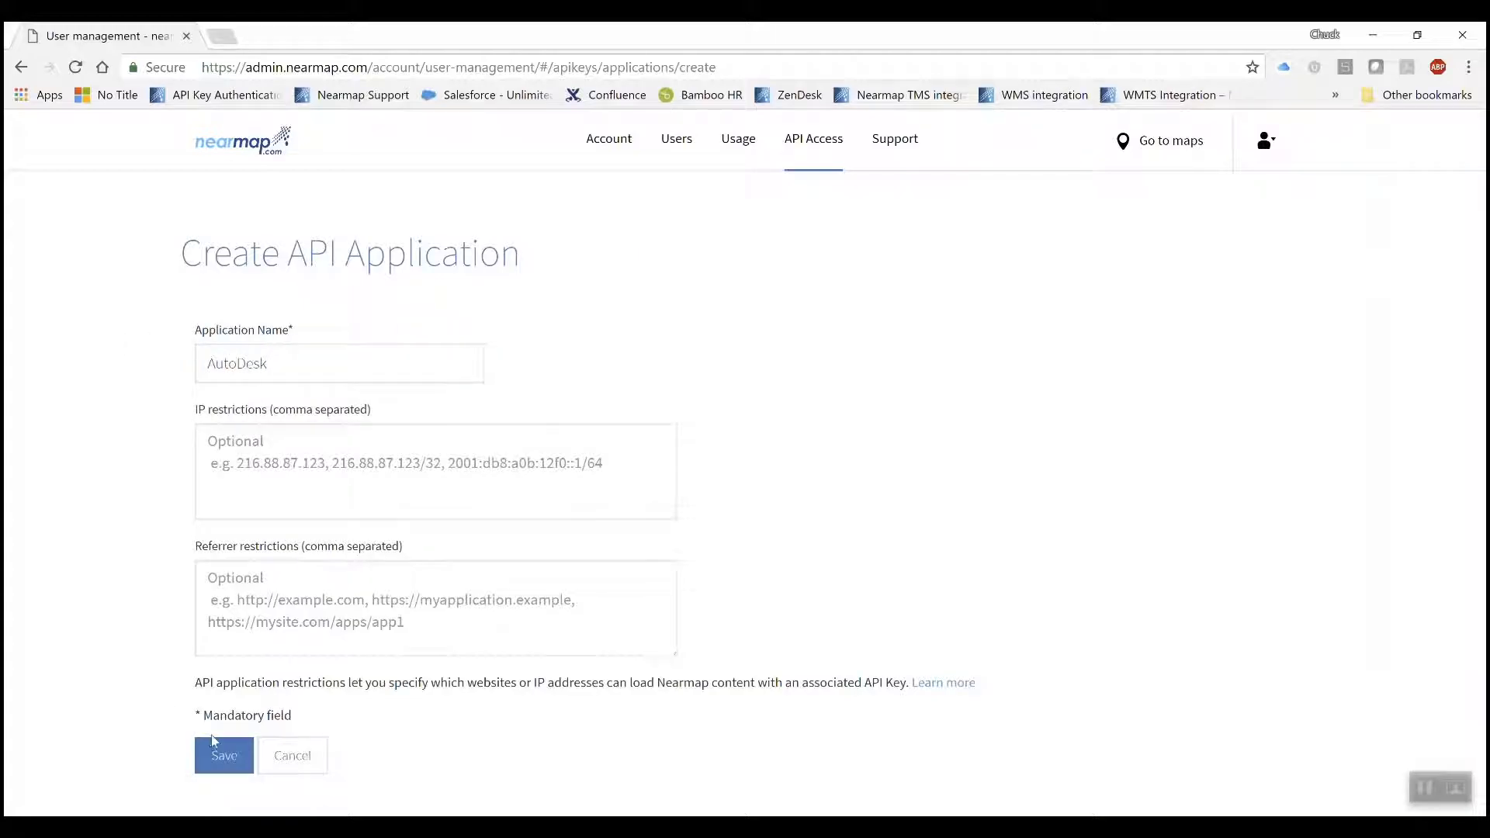
left_click(224, 755)
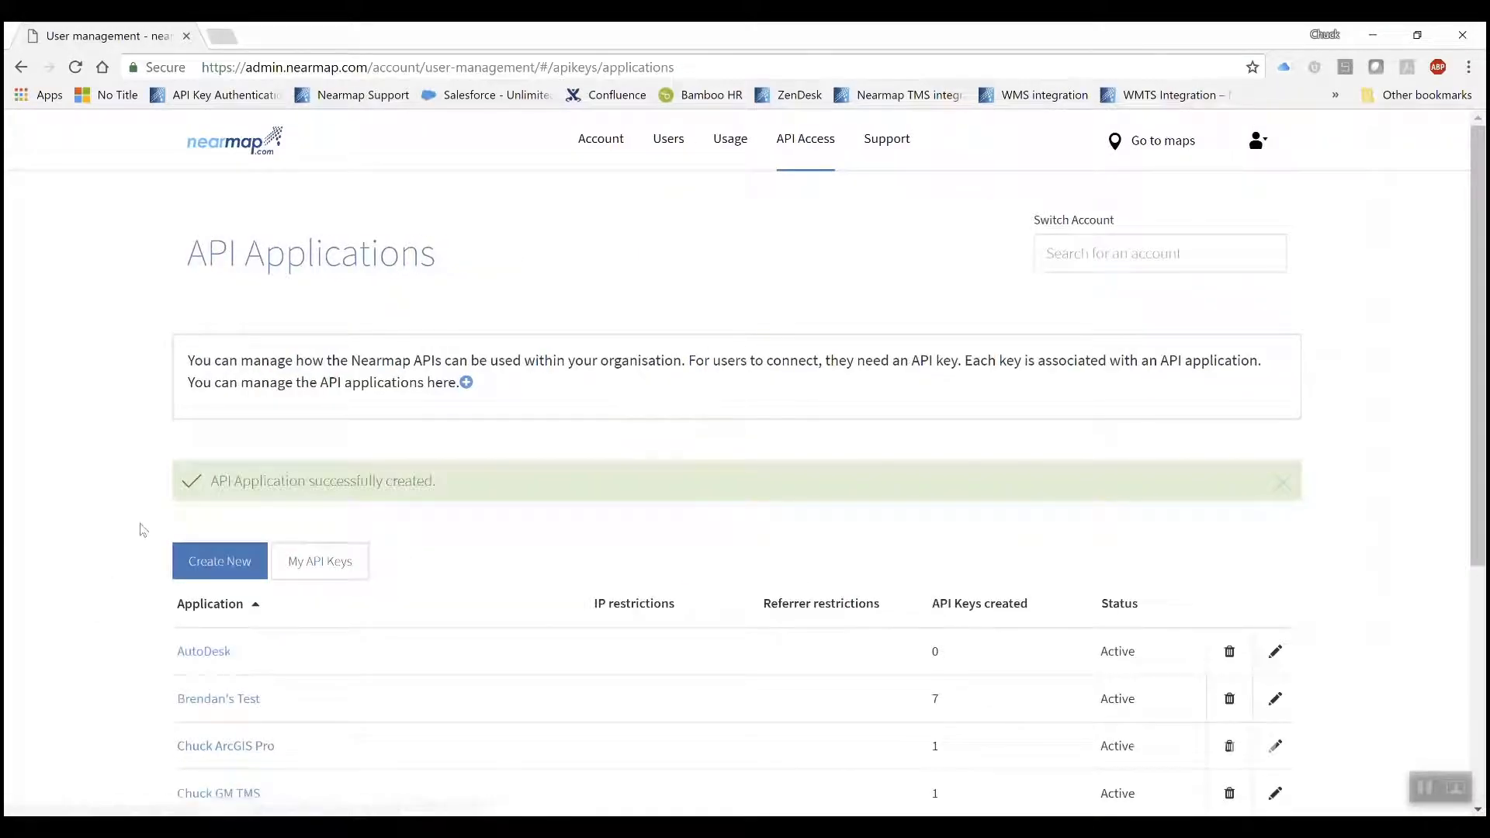
- Generate an API key for the AutoDesk application and display its WMS connection link
left_click(319, 560)
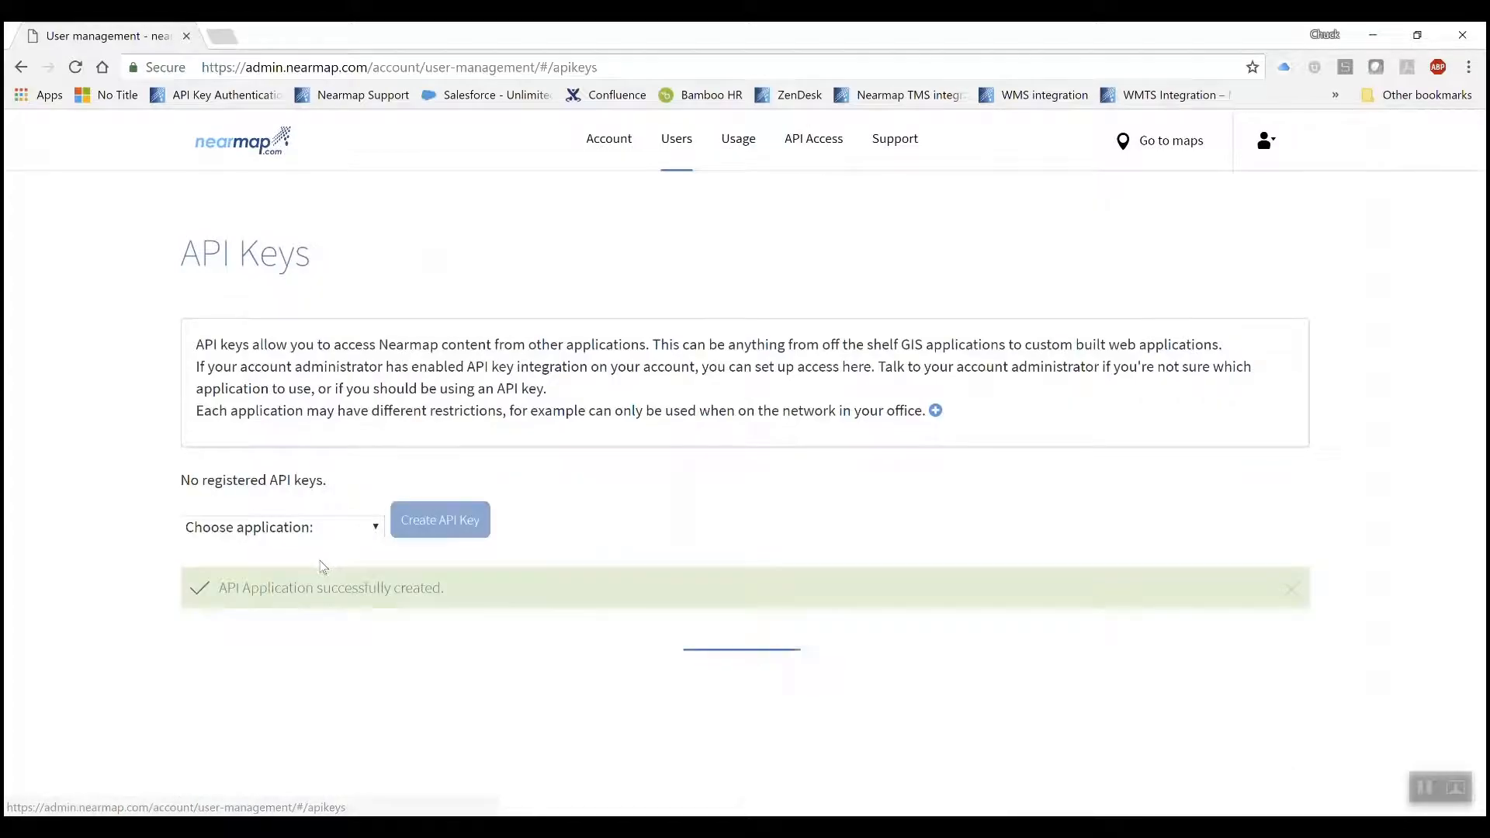
left_click(281, 528)
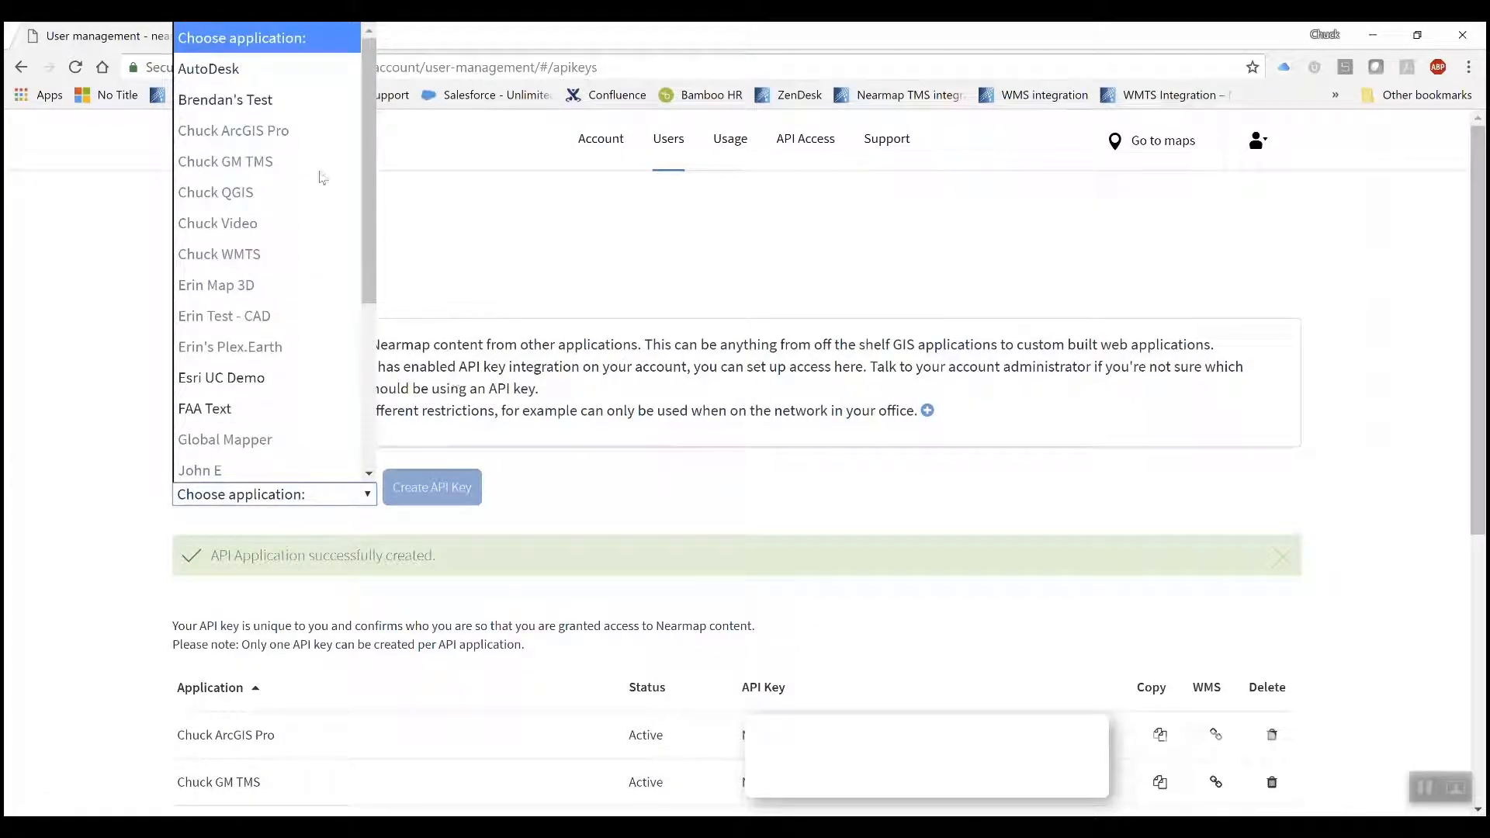
left_click(208, 68)
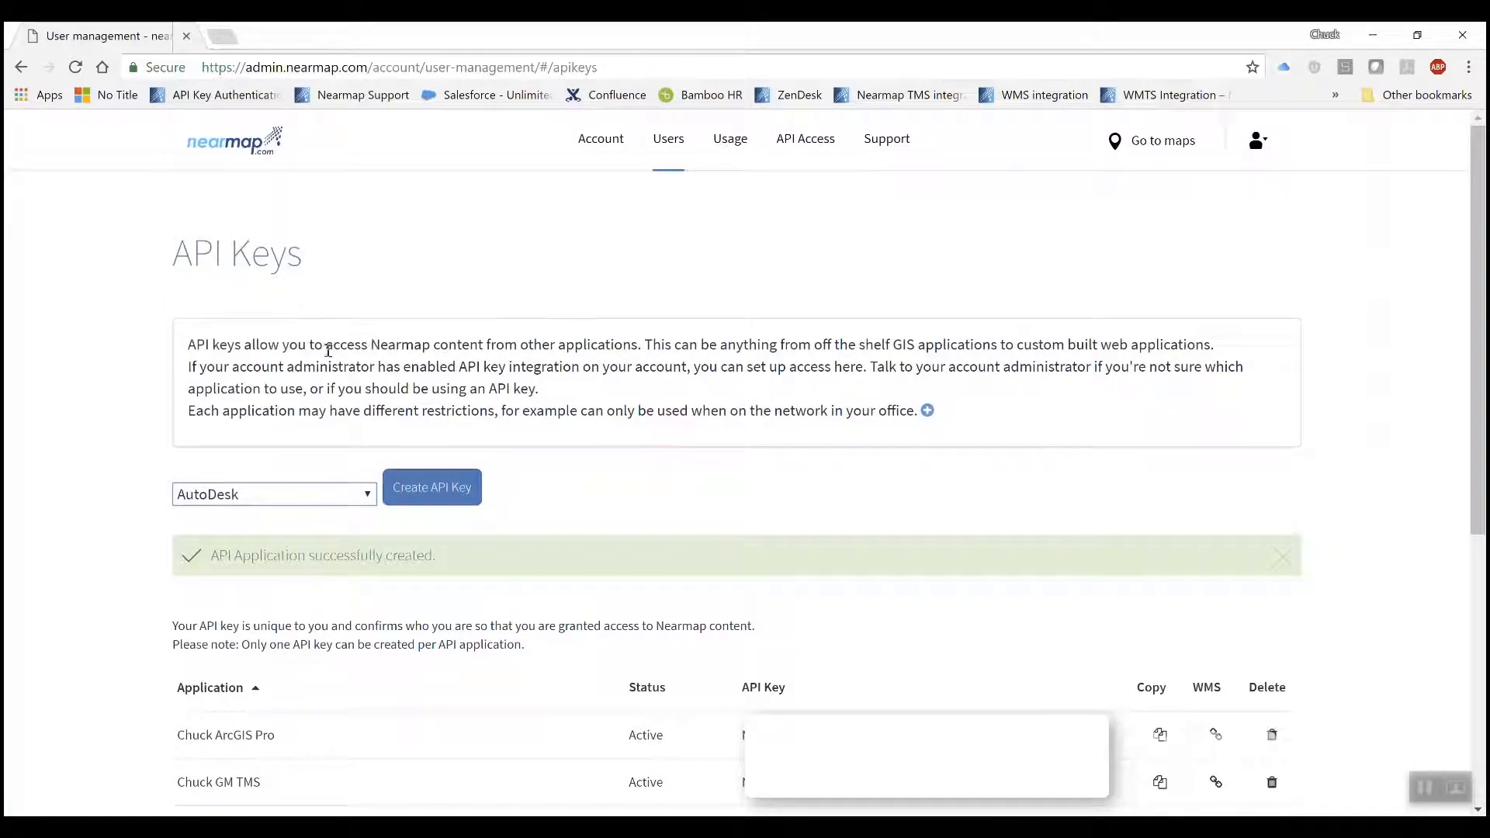
left_click(432, 487)
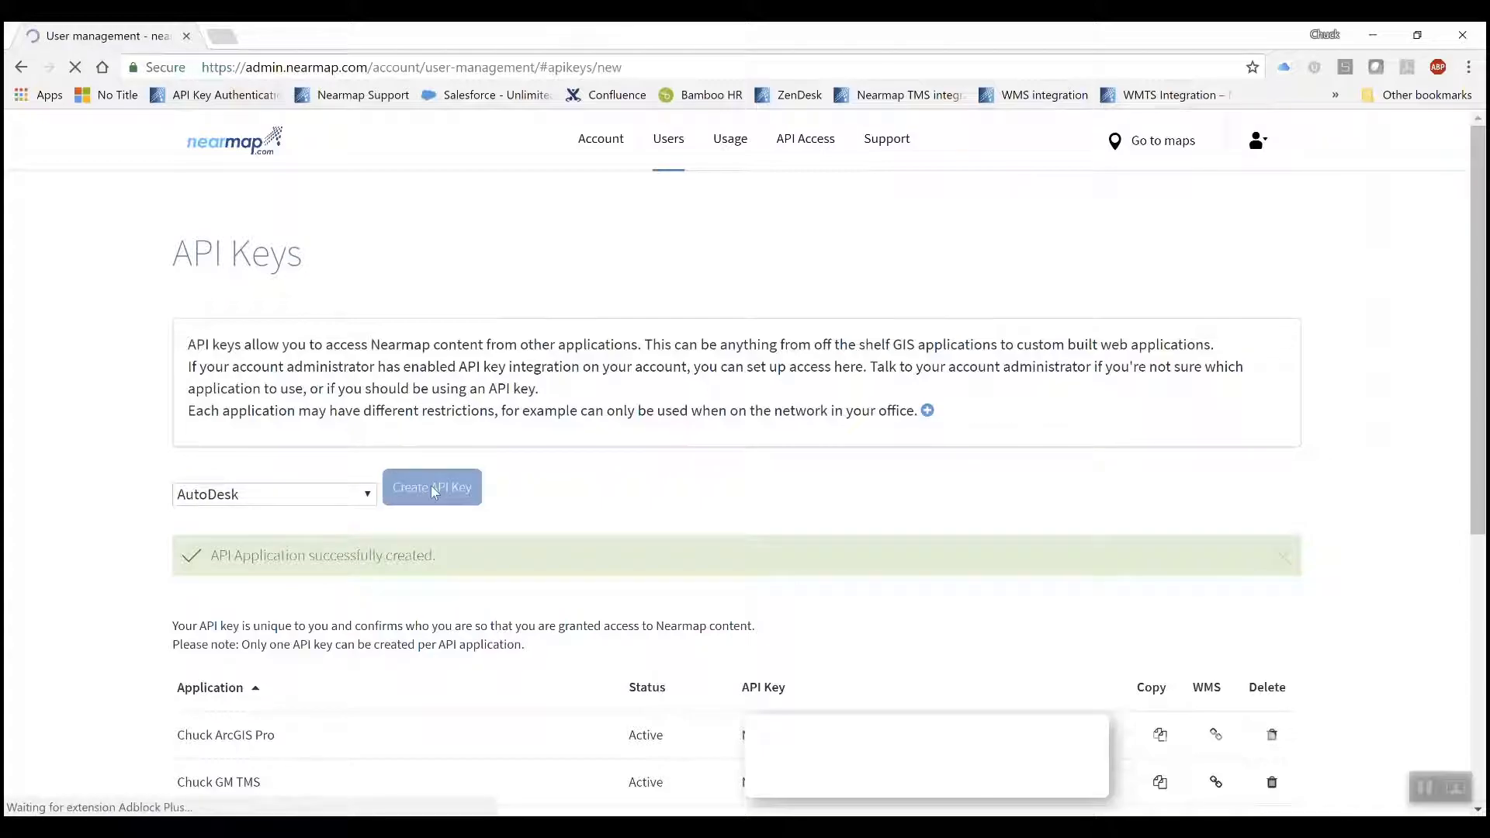
left_click(432, 487)
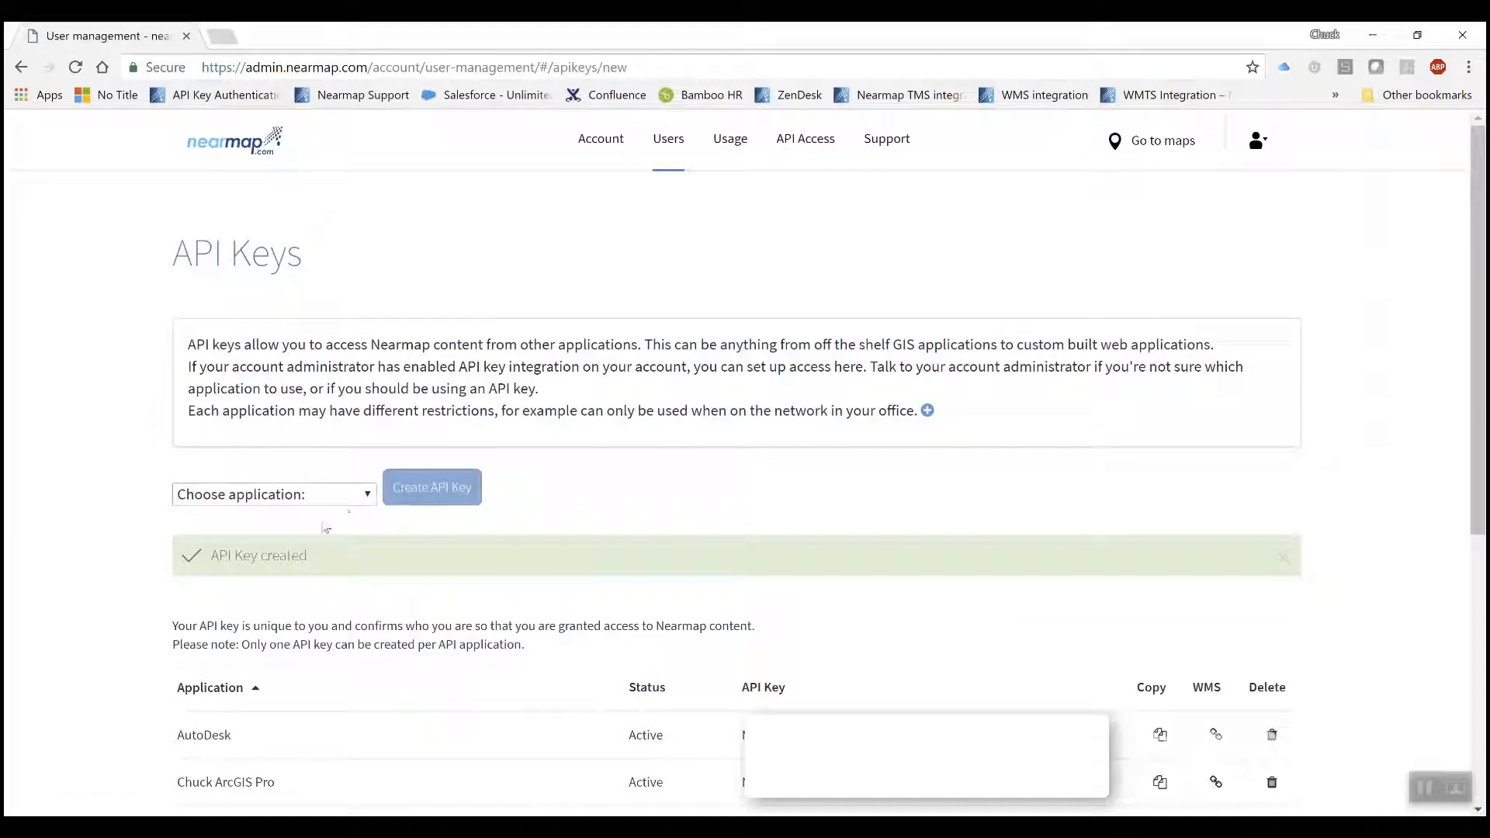
mouse_move(1214, 732)
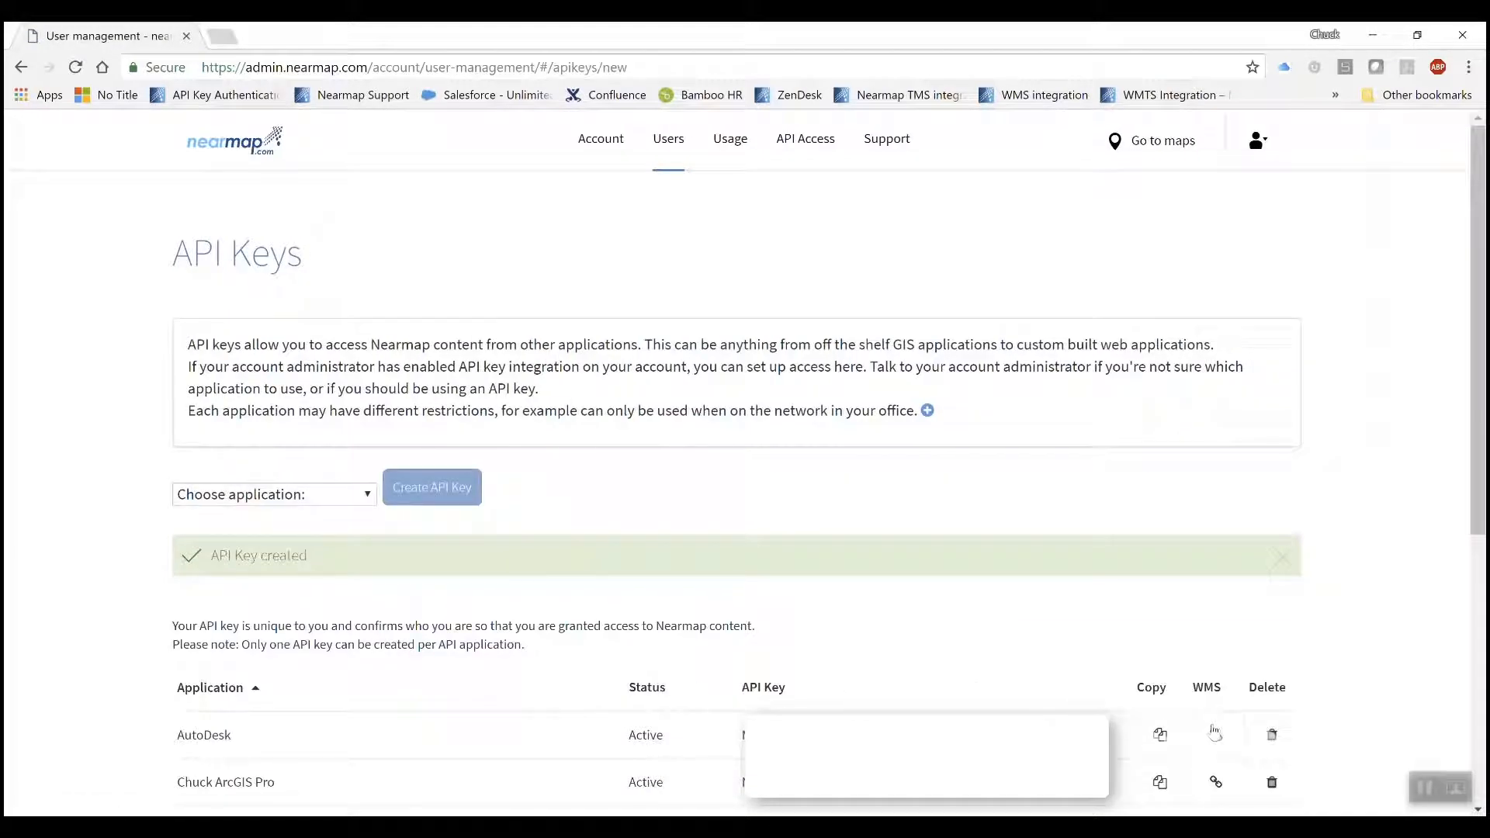
left_click(1215, 734)
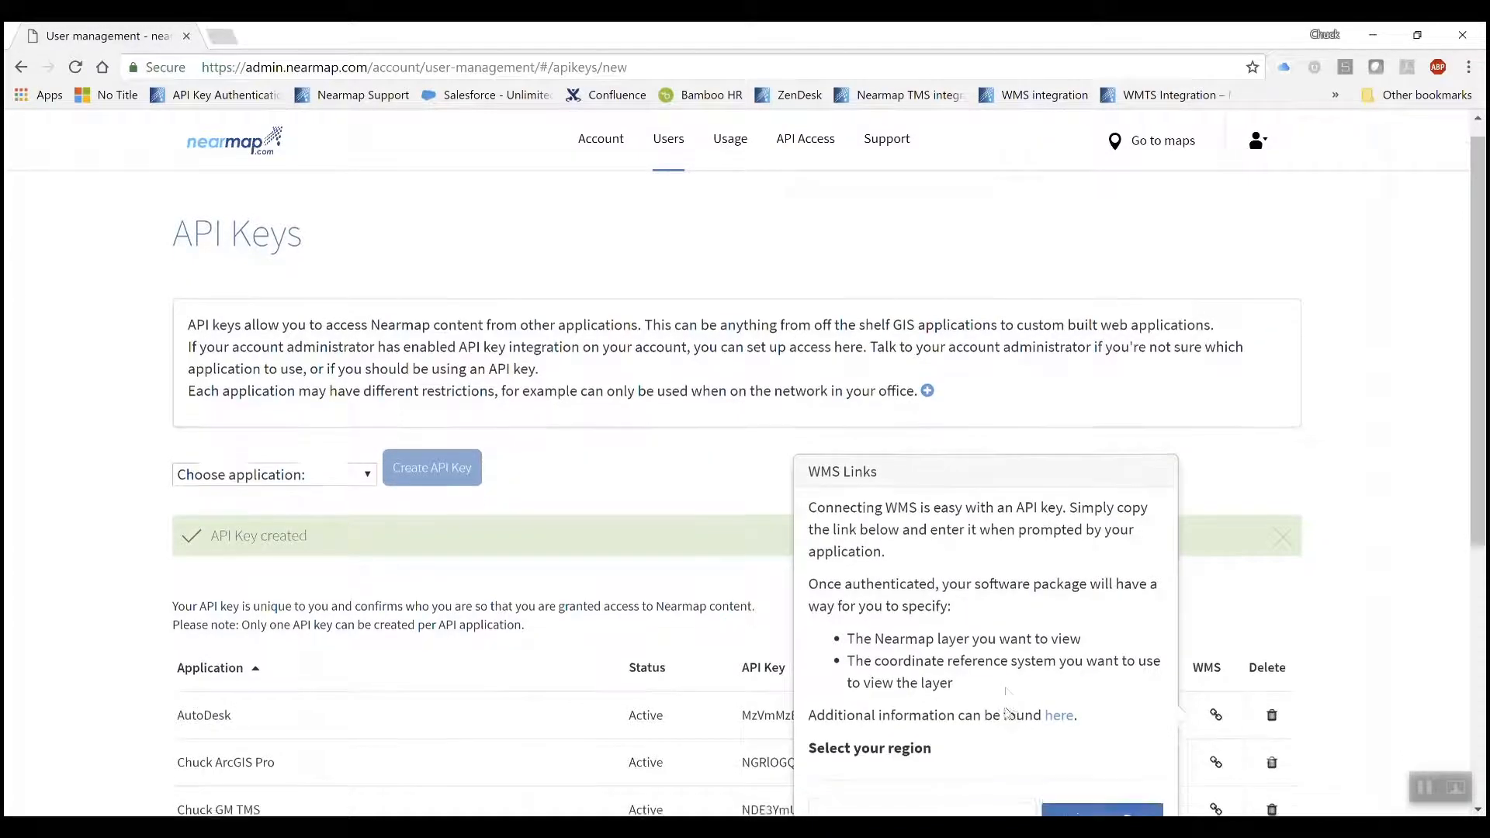
scroll("down", 3)
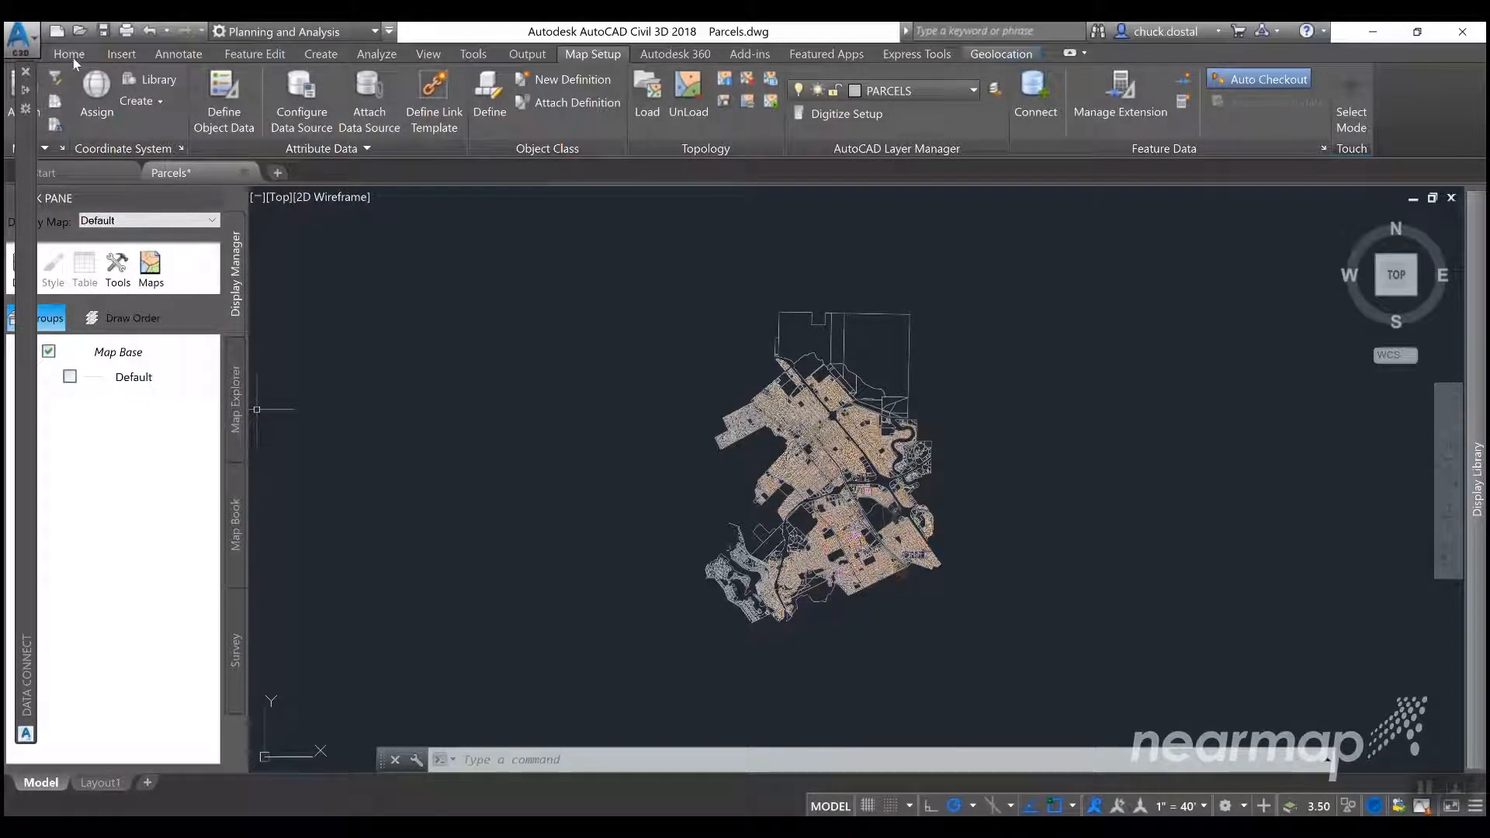
- Connect WMS_2 to the Nearmap GetCapabilities URL and log in with blank credentials
left_click(68, 54)
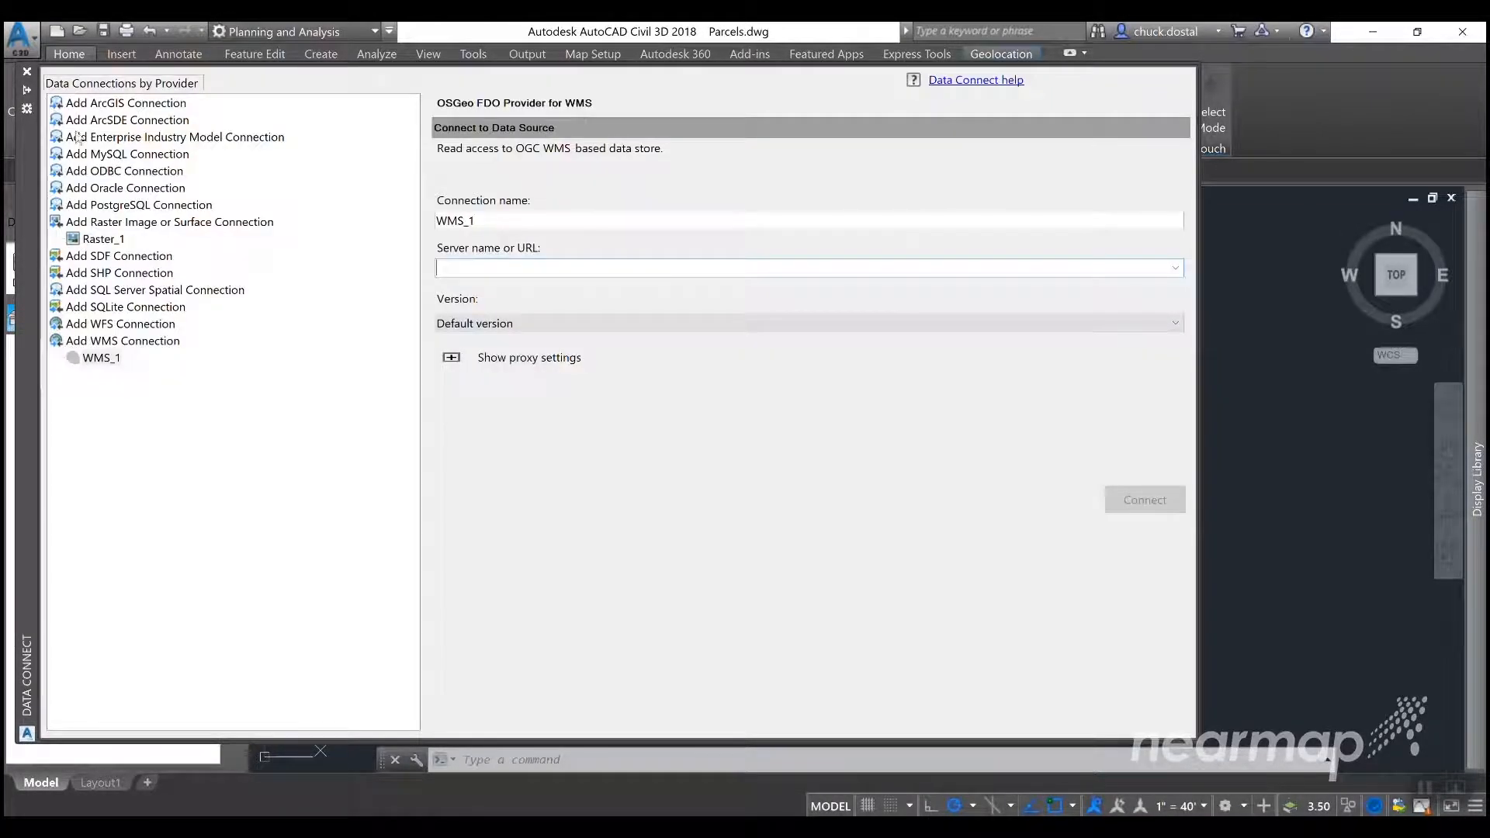
left_click(122, 340)
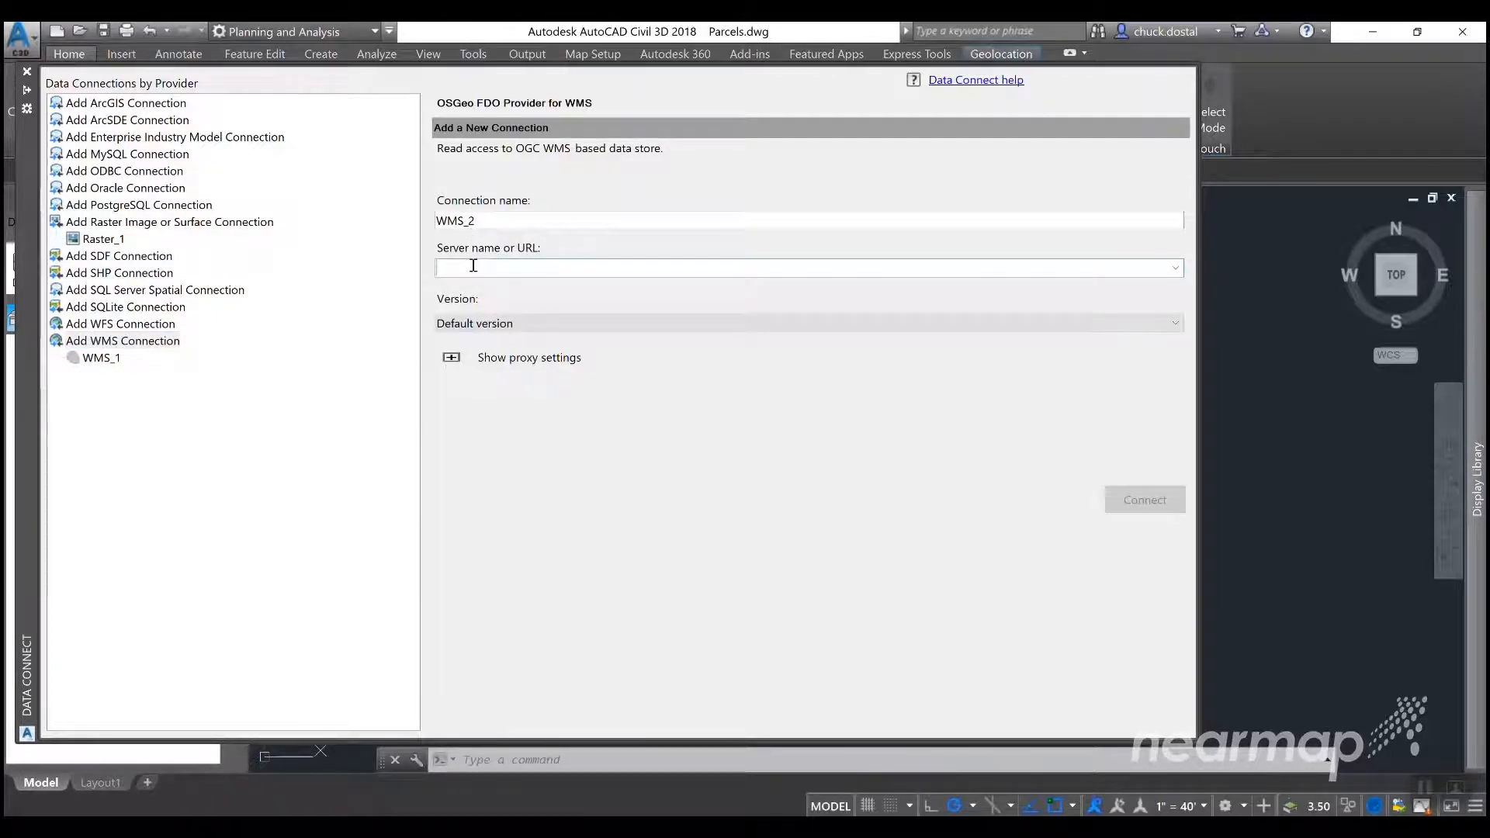
type("https://wmsus.nearmap.com/wms?REQUEST=GetCapabilities&apikey=MzVmMzBhNTYtZTZjYS00OTRhLTkyMjEtZWZhNjBjZDZmNTQ5")
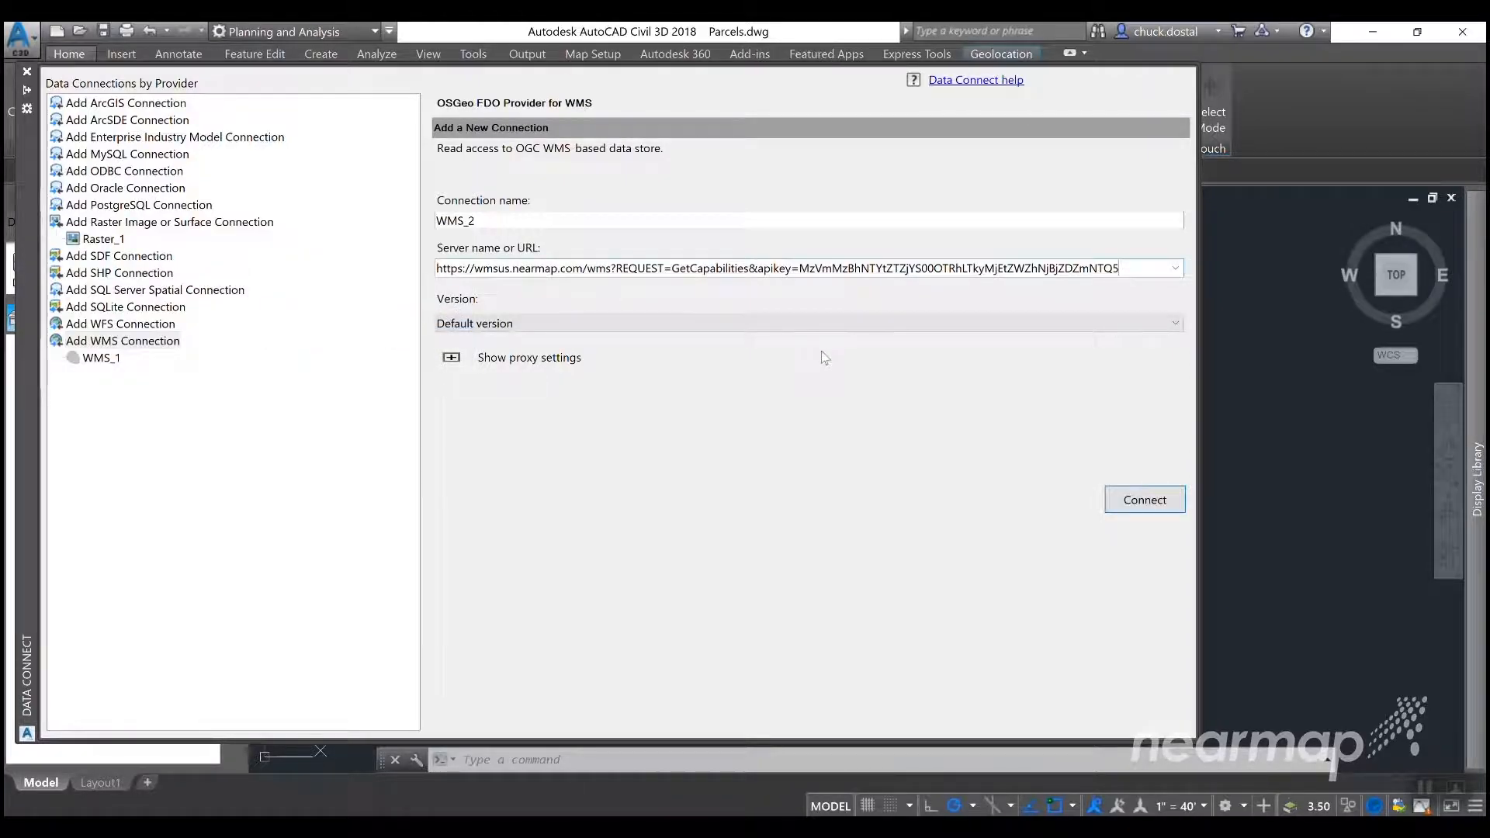
left_click(1145, 500)
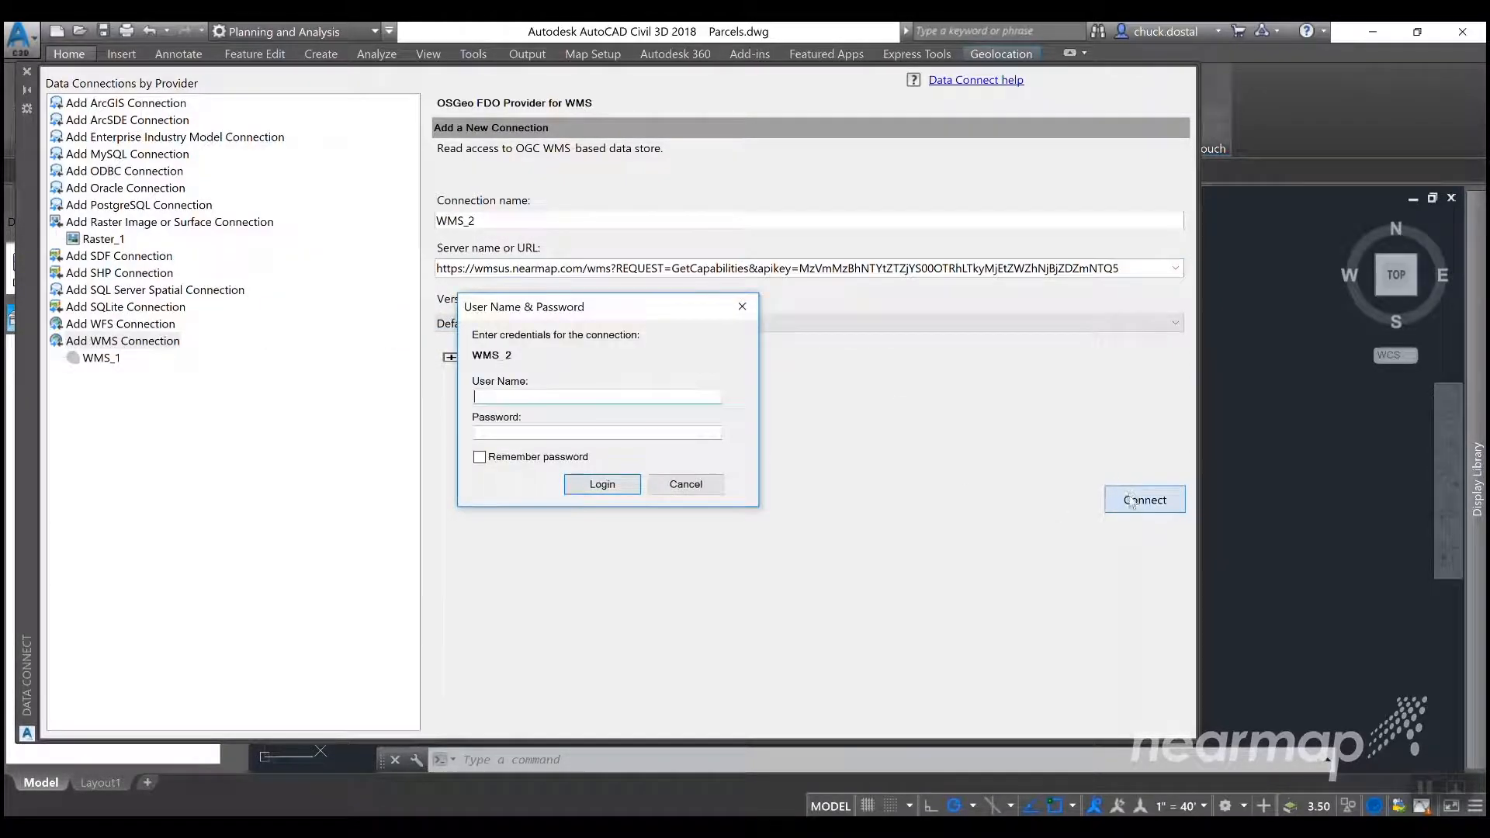
mouse_move(530, 427)
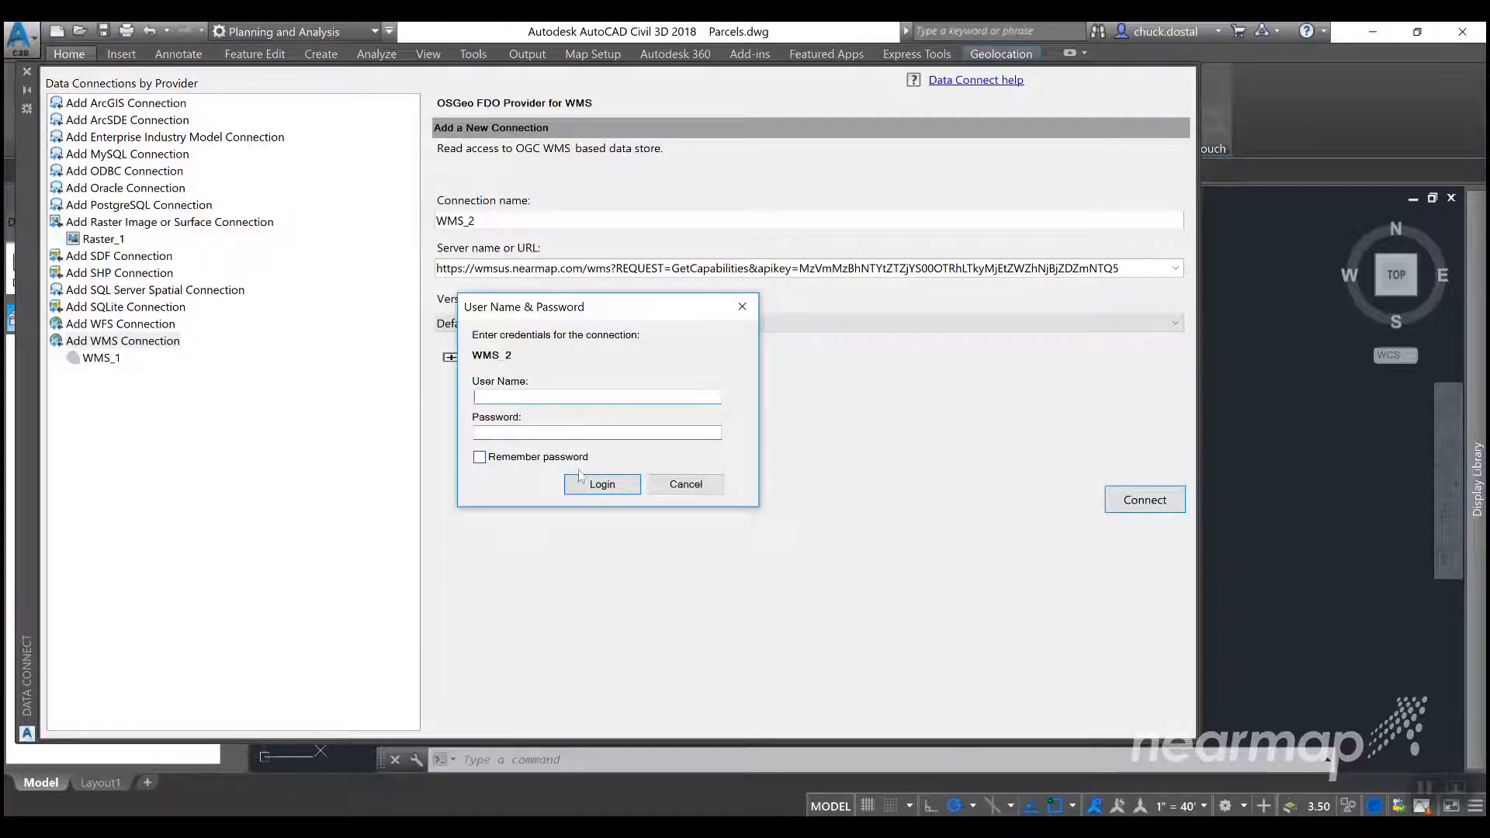
left_click(601, 484)
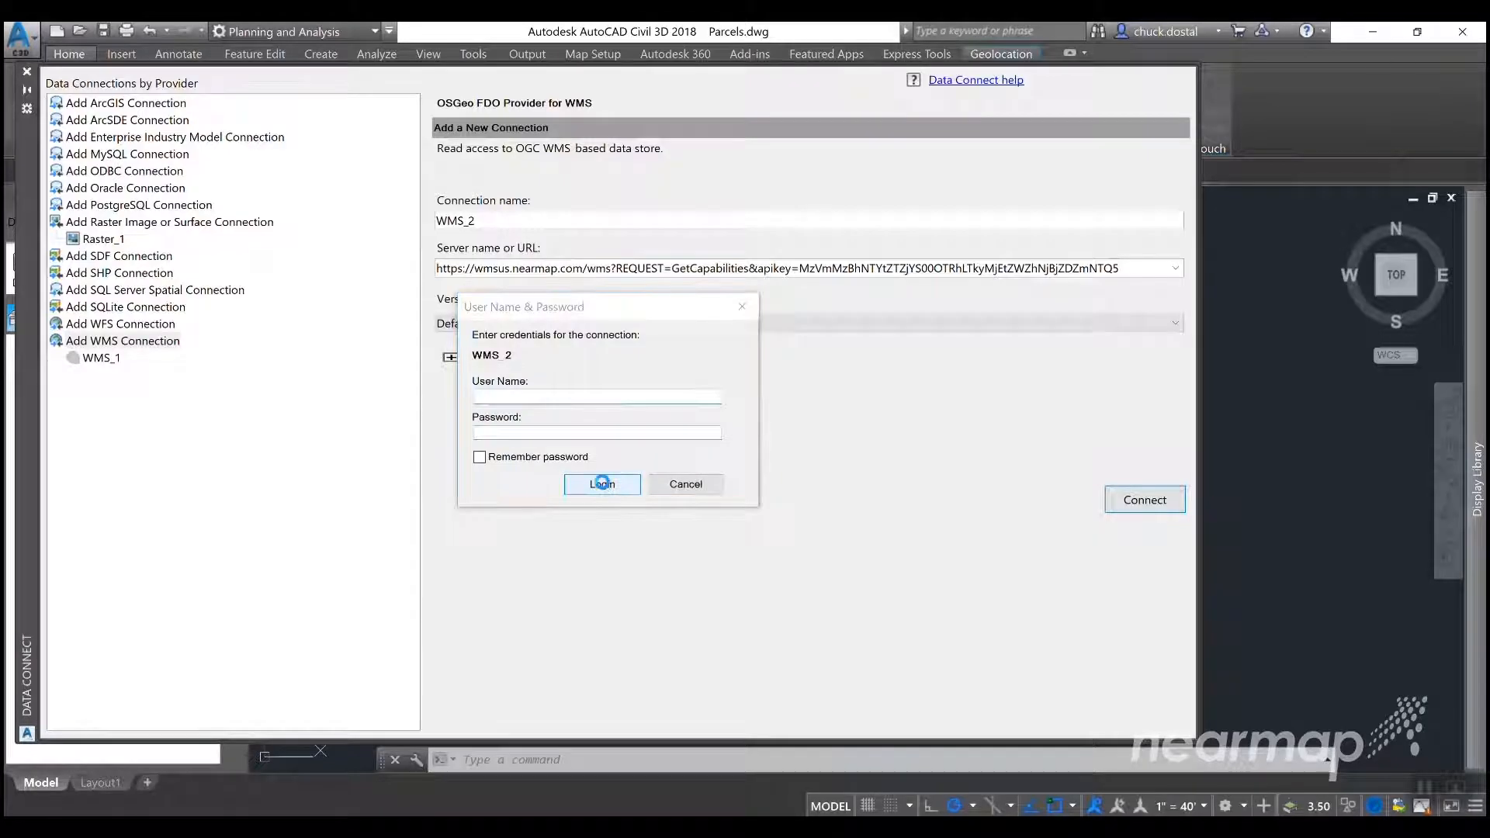
left_click(601, 484)
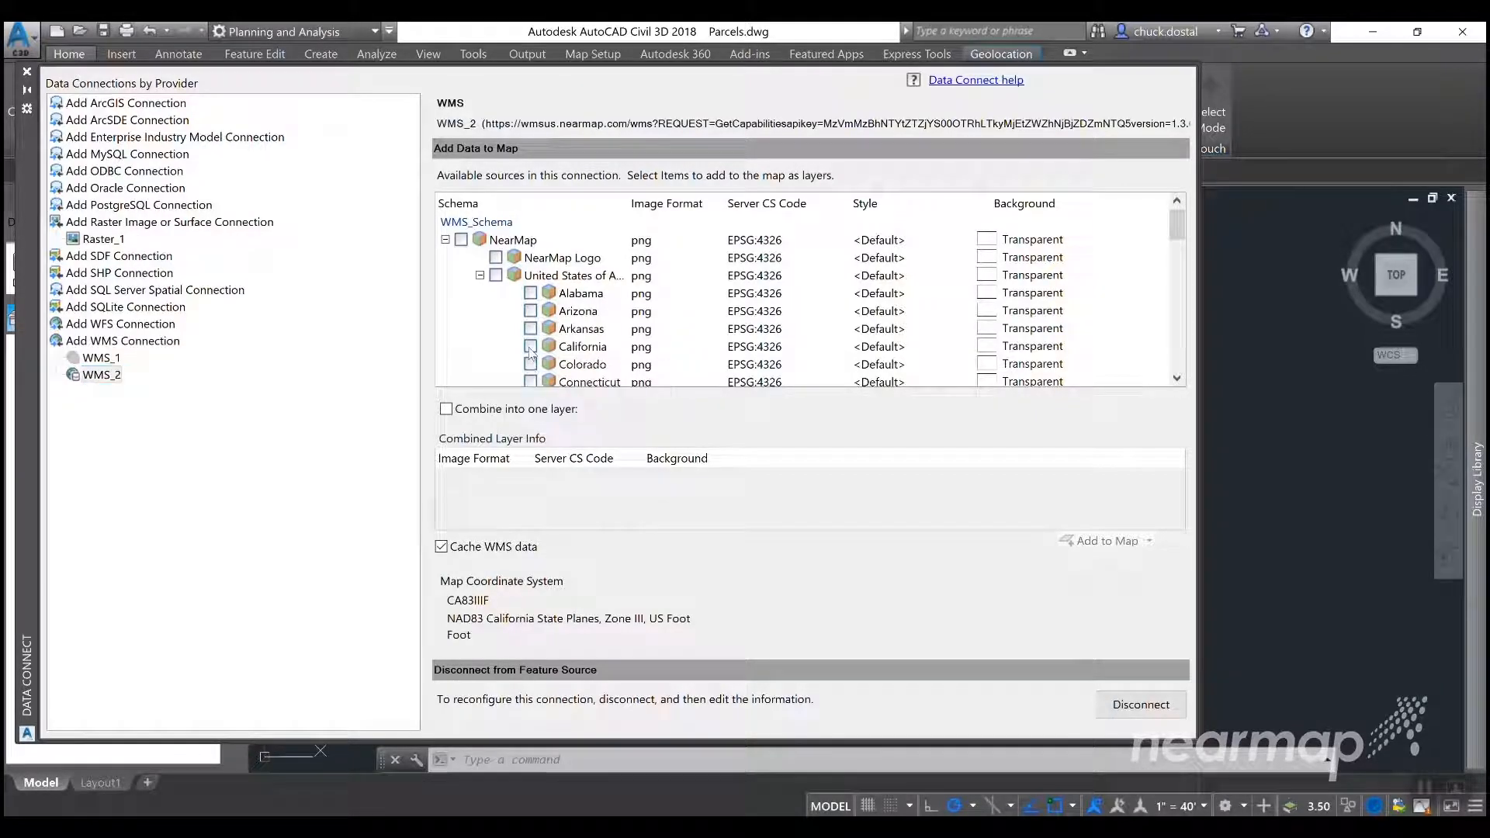
- Include the California layer as jpeg with server coordinate system EPSG:26910
left_click(530, 346)
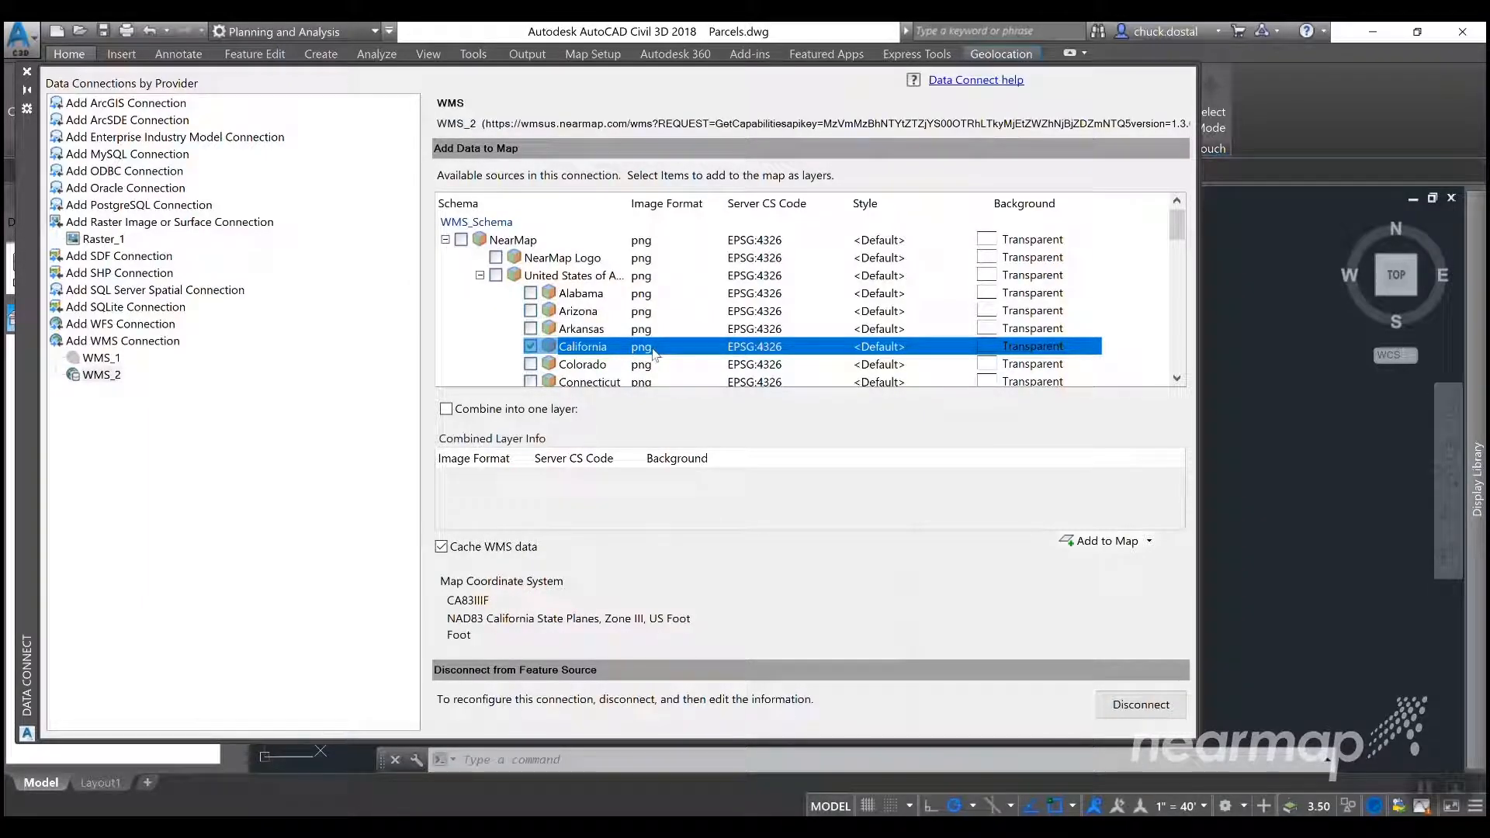
left_click(642, 346)
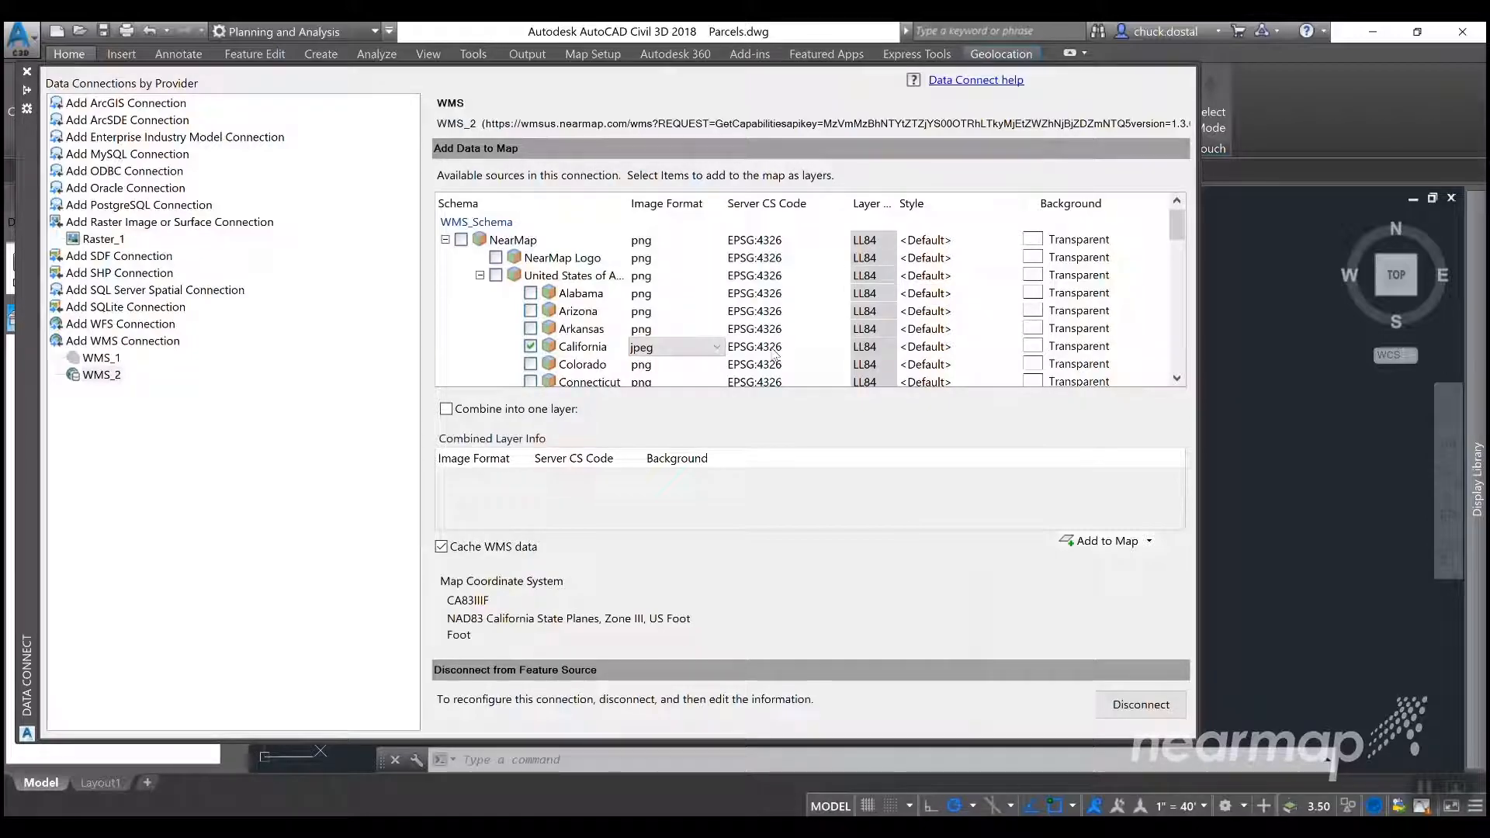
left_click(839, 346)
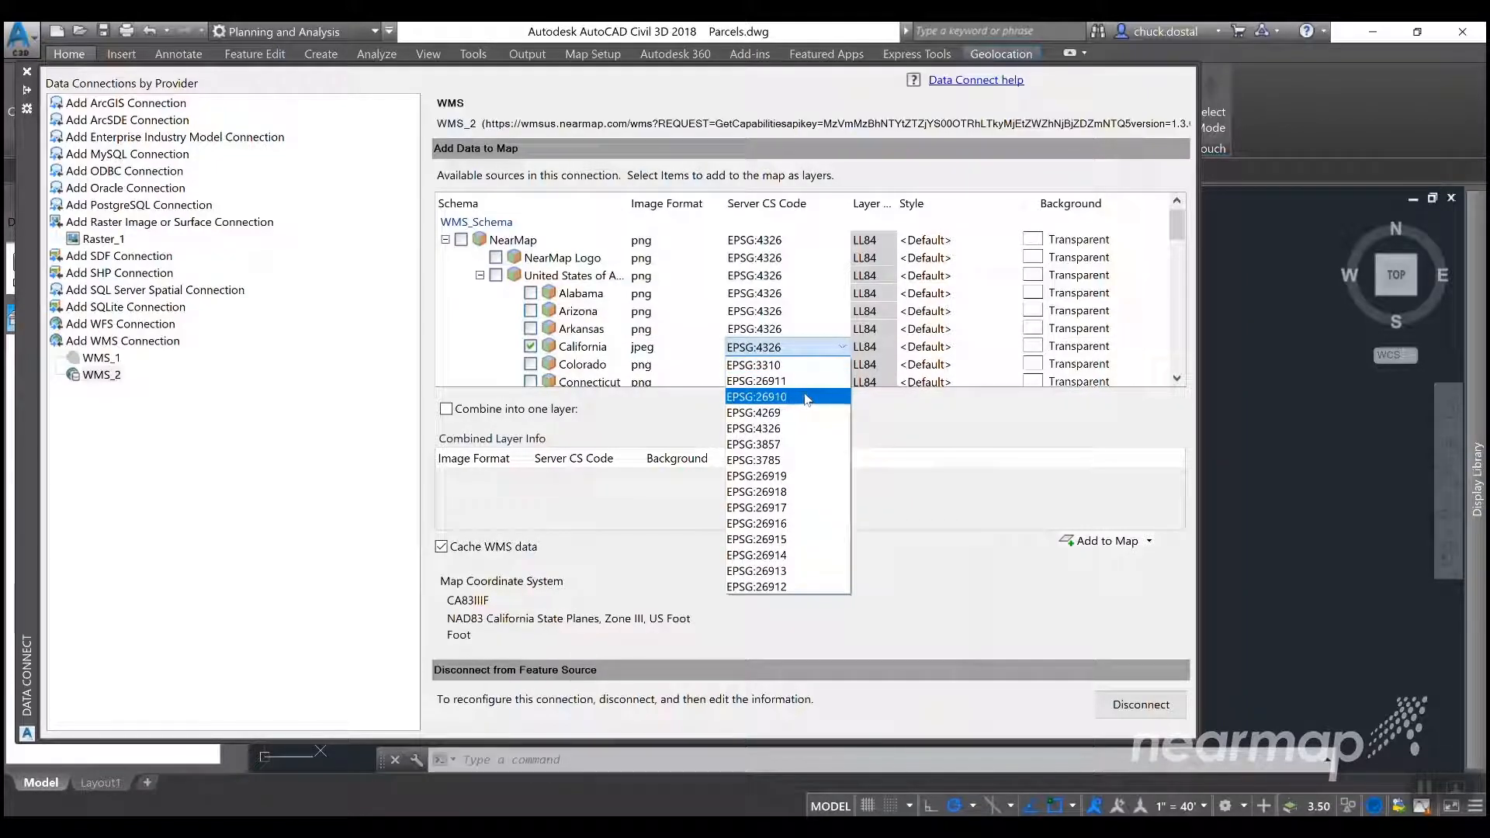
mouse_move(758, 397)
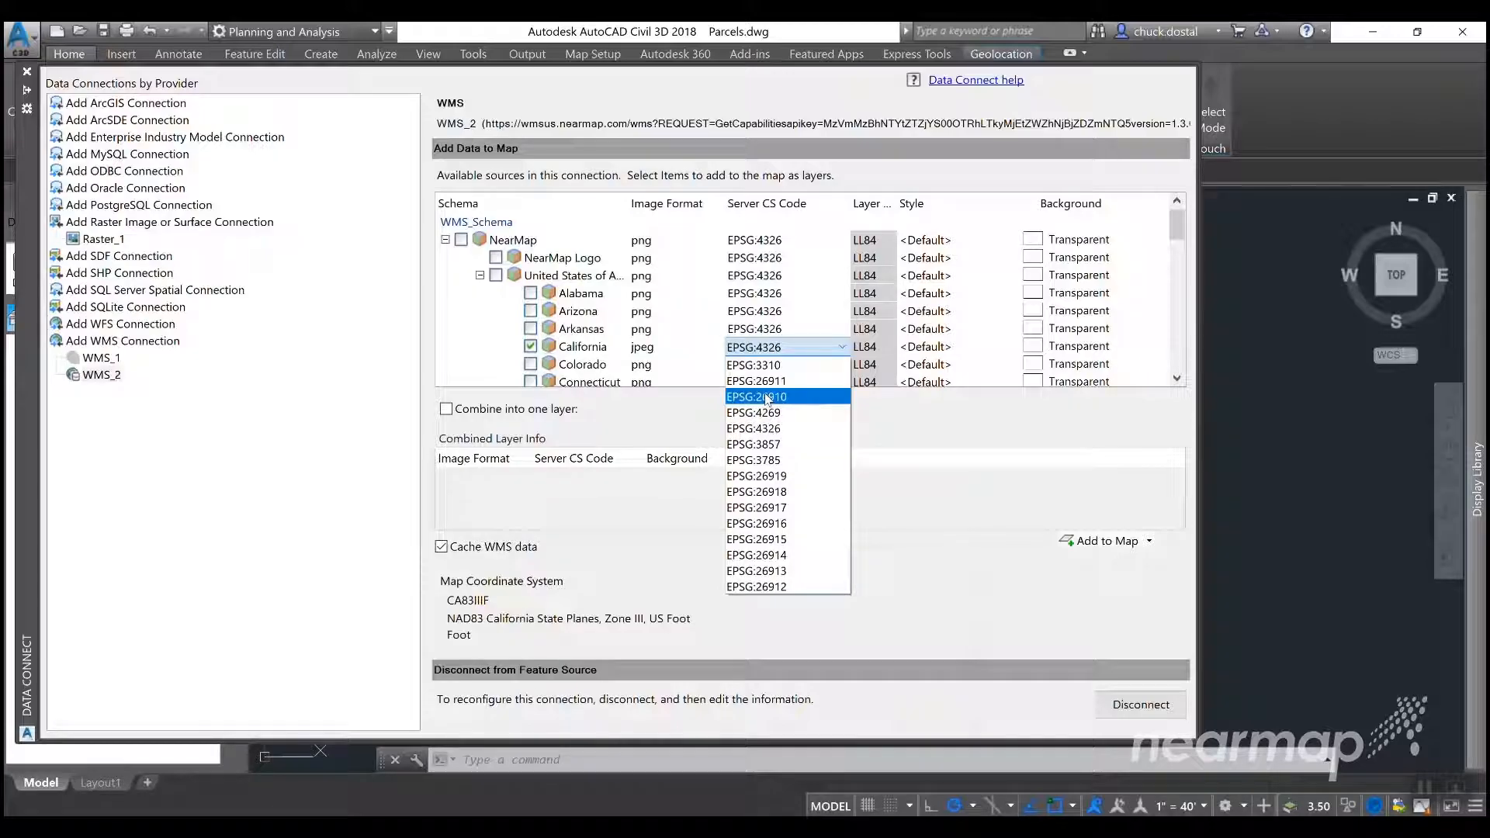
left_click(757, 397)
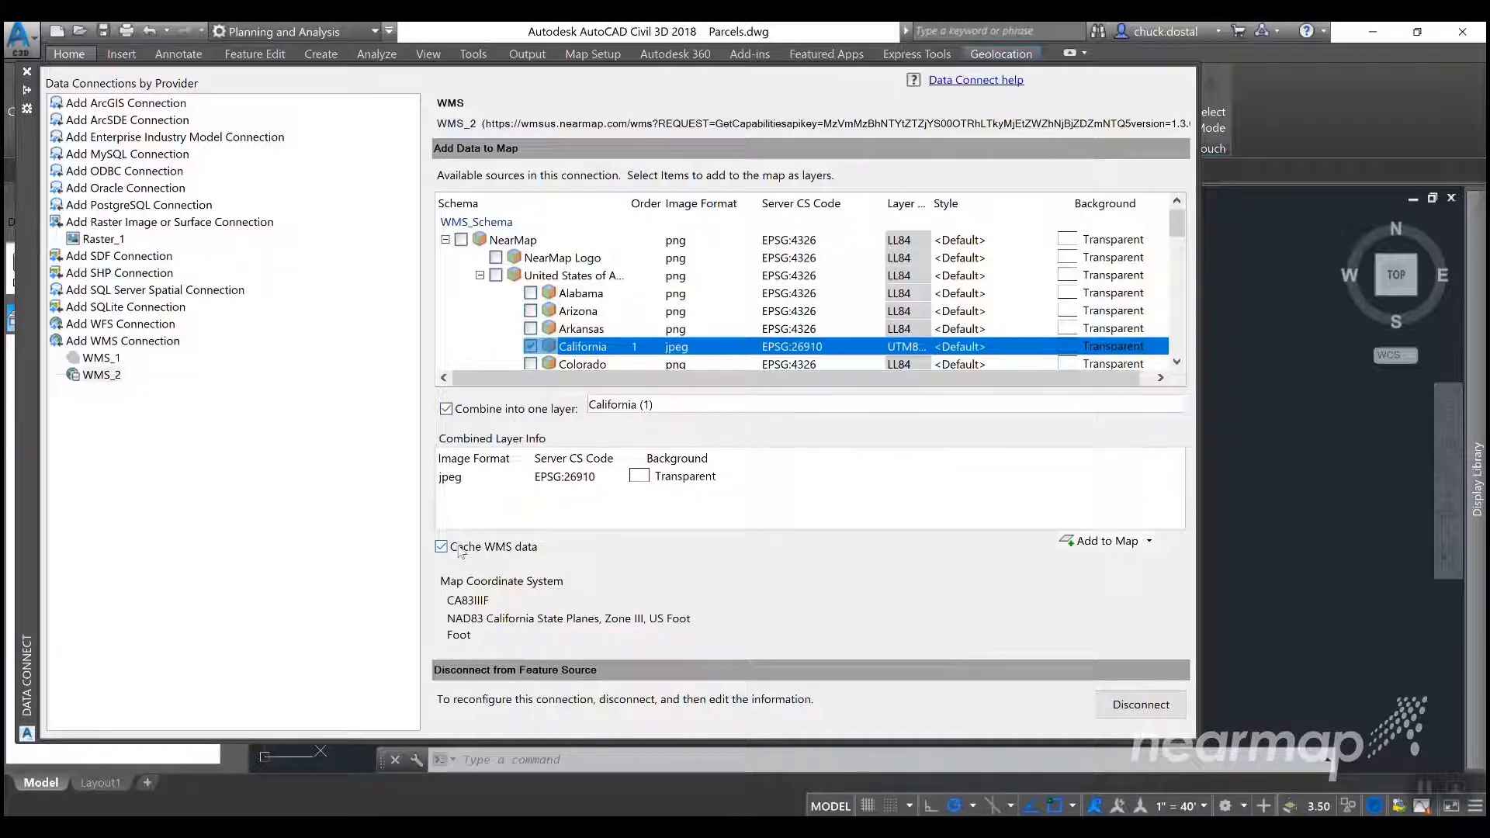
mouse_move(440, 546)
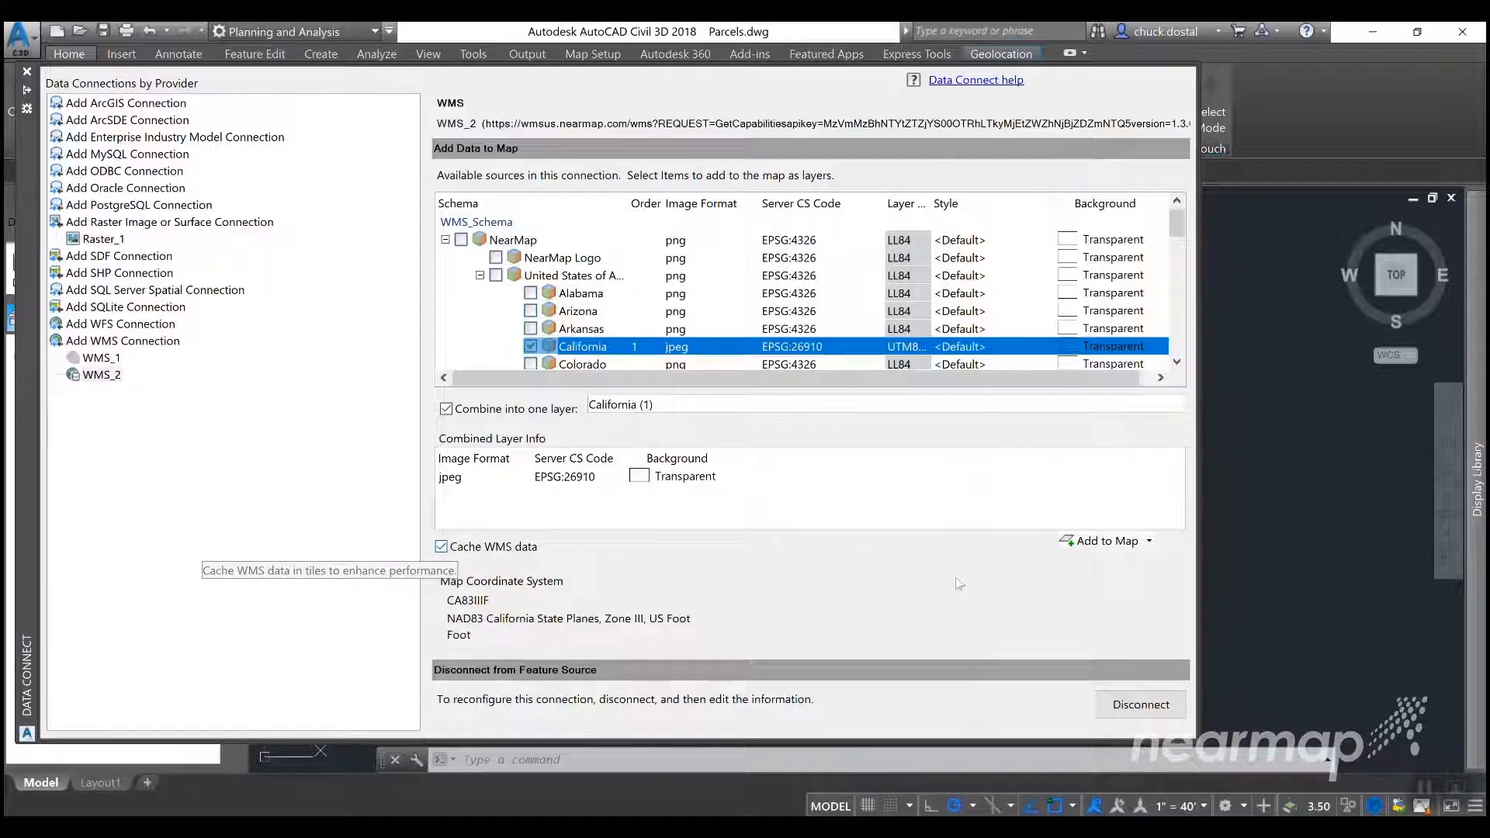
mouse_move(1106, 541)
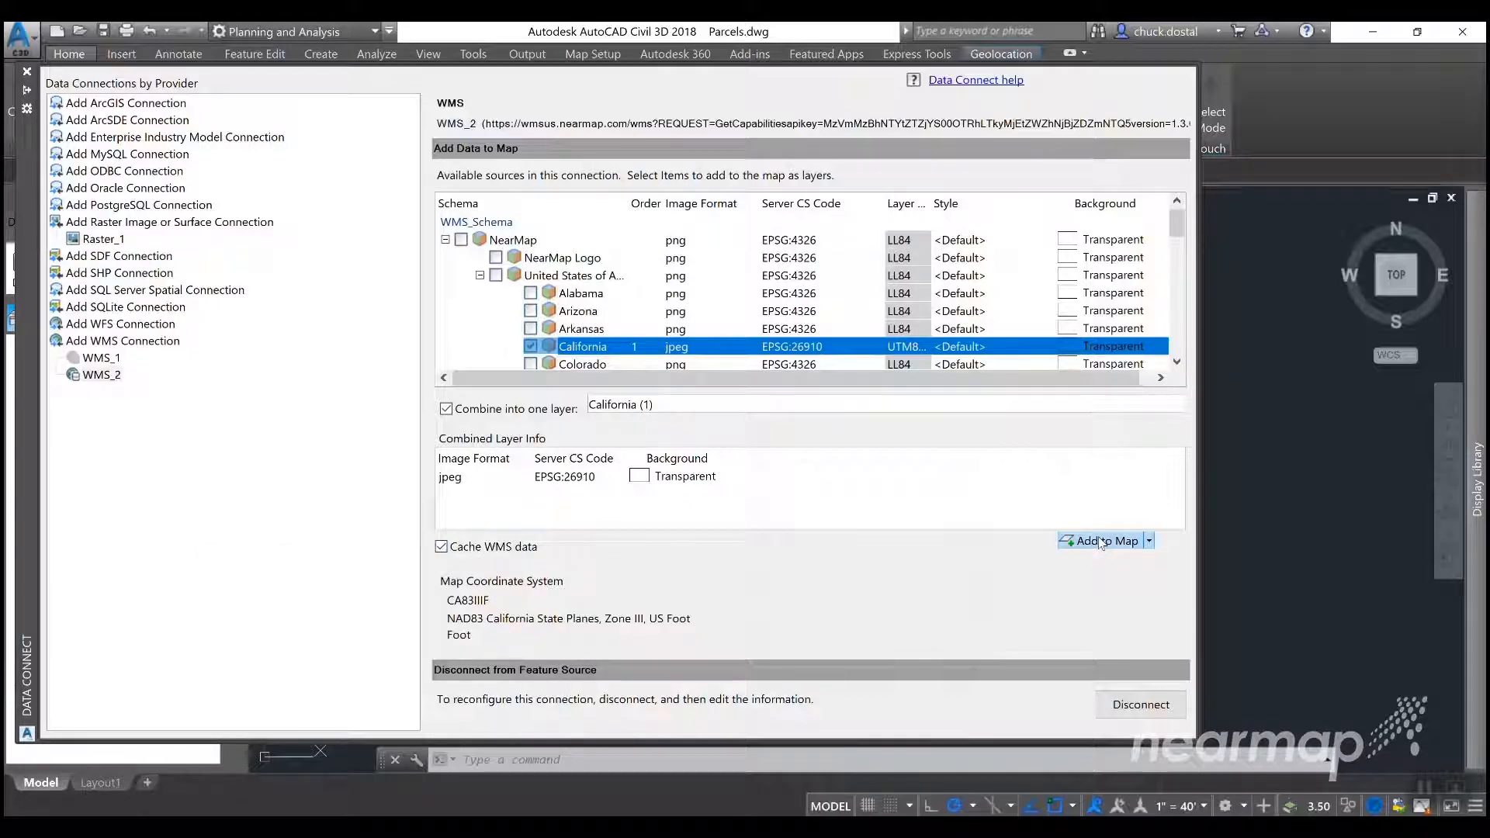
- Add the combined California (1) imagery layer to the Parcels map and close Data Connect
left_click(1106, 541)
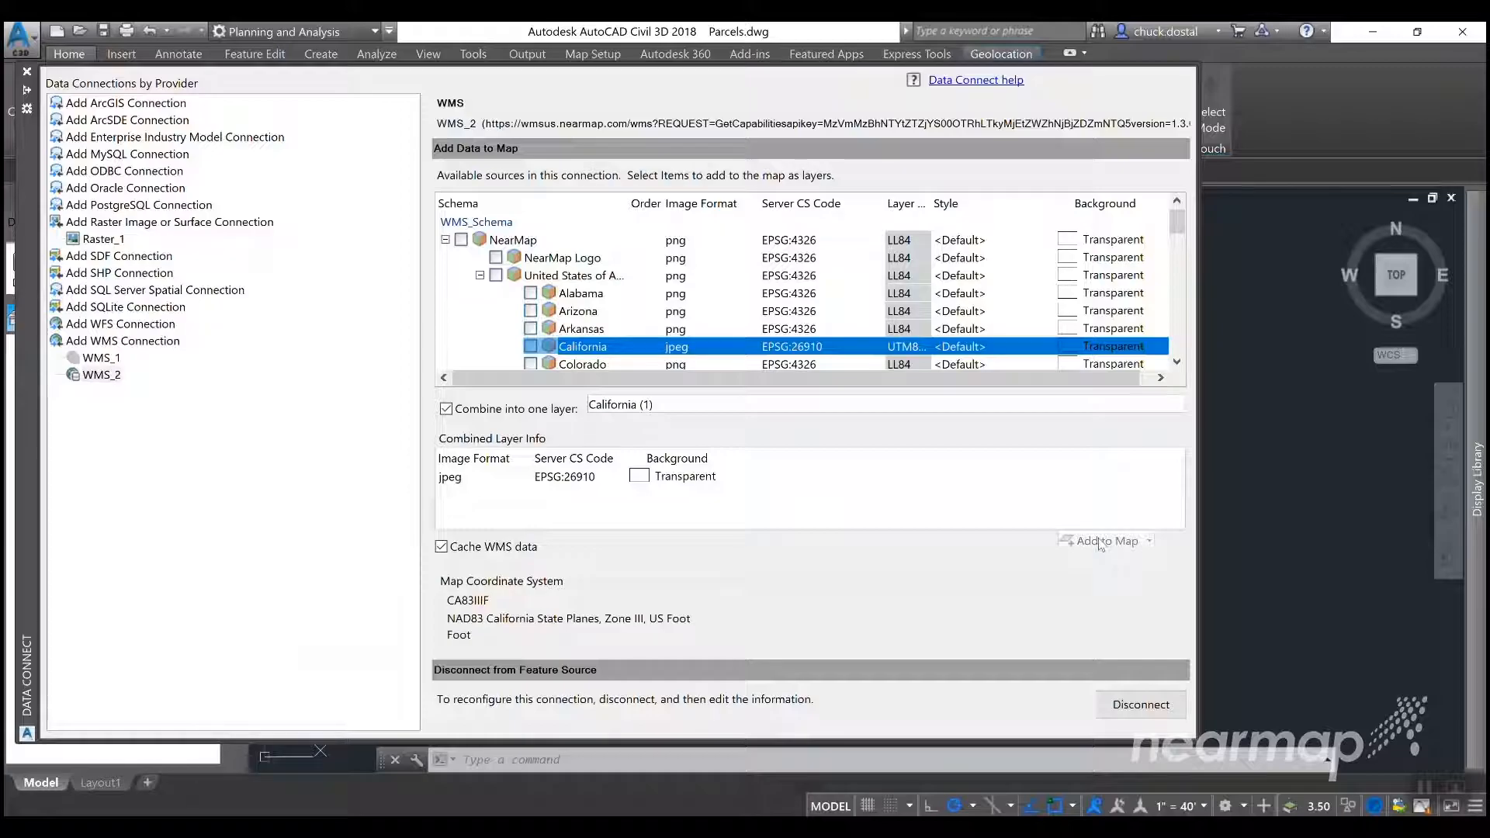
left_click(1105, 540)
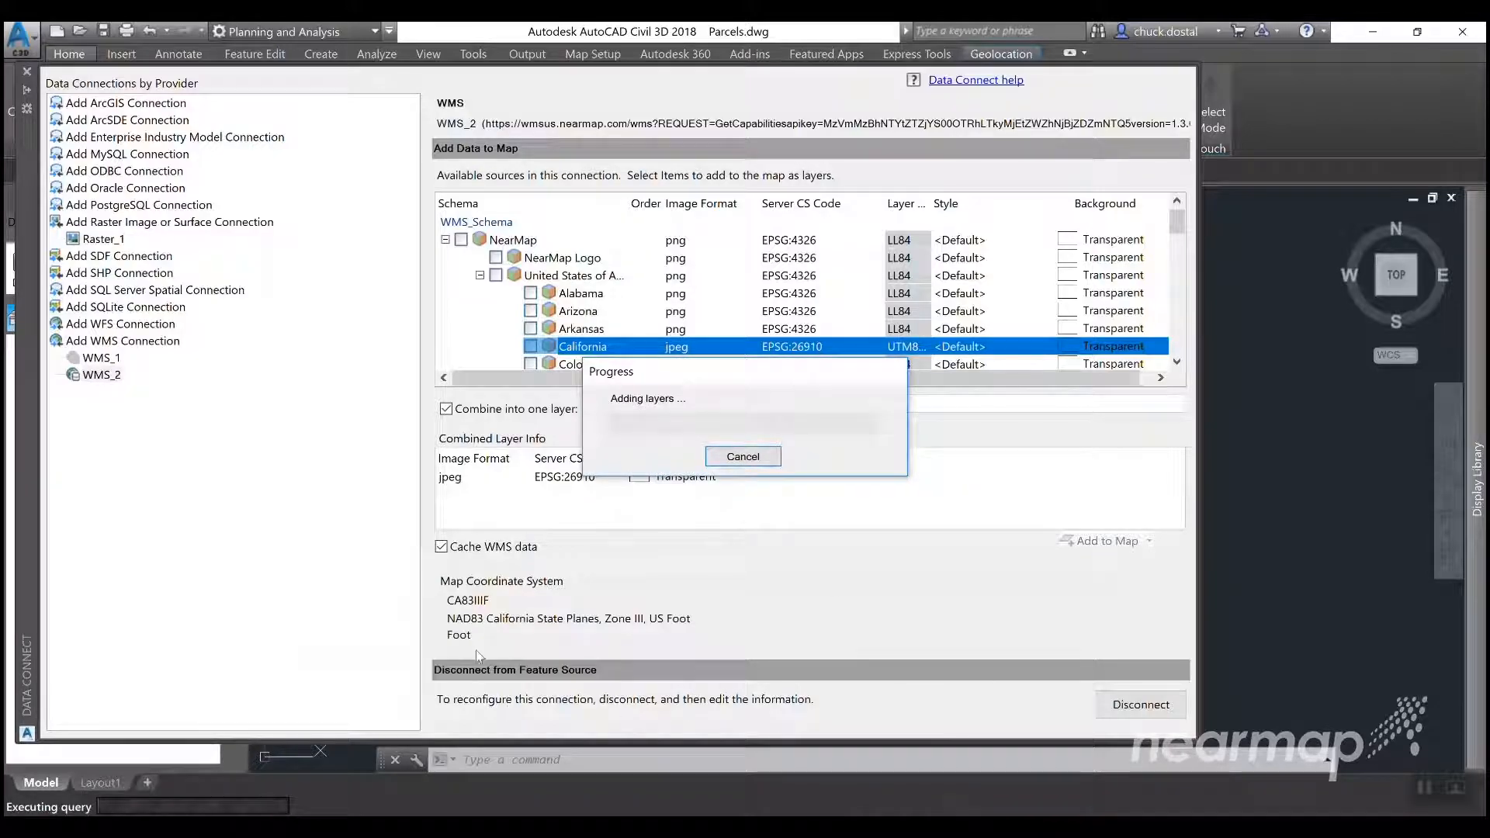
mouse_move(599, 623)
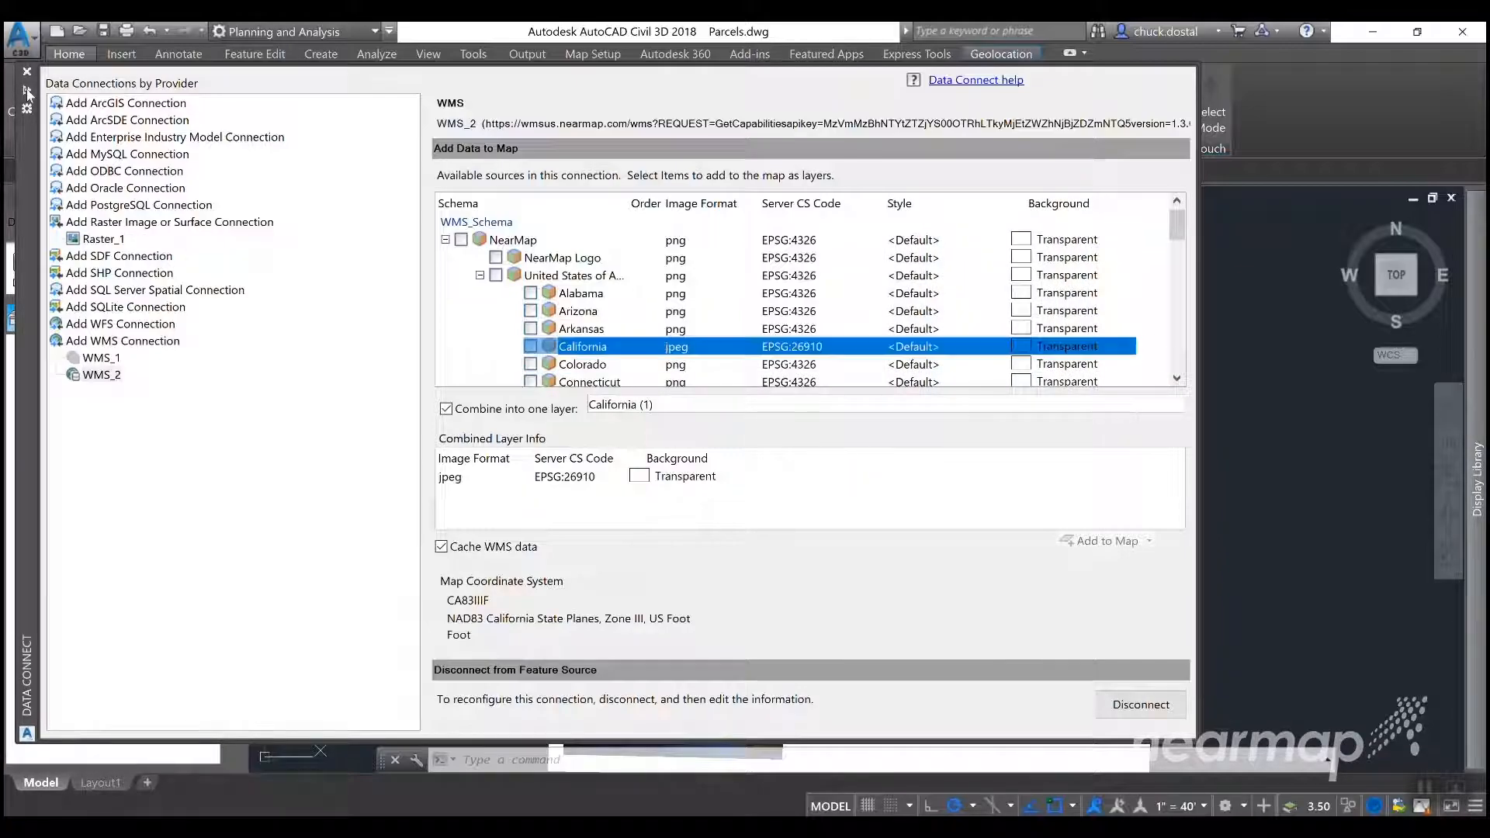
left_click(1101, 541)
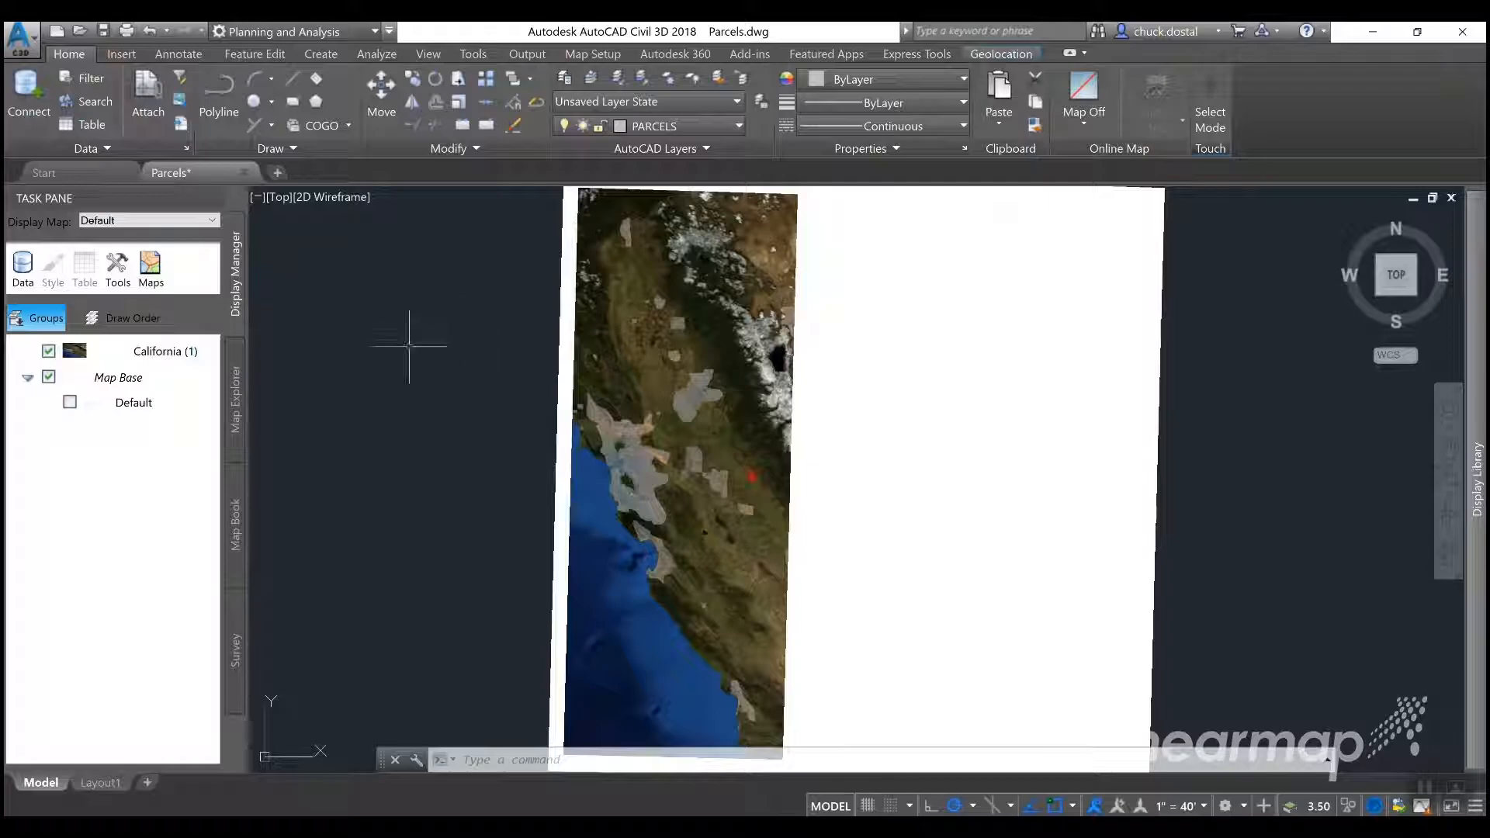
mouse_move(682, 395)
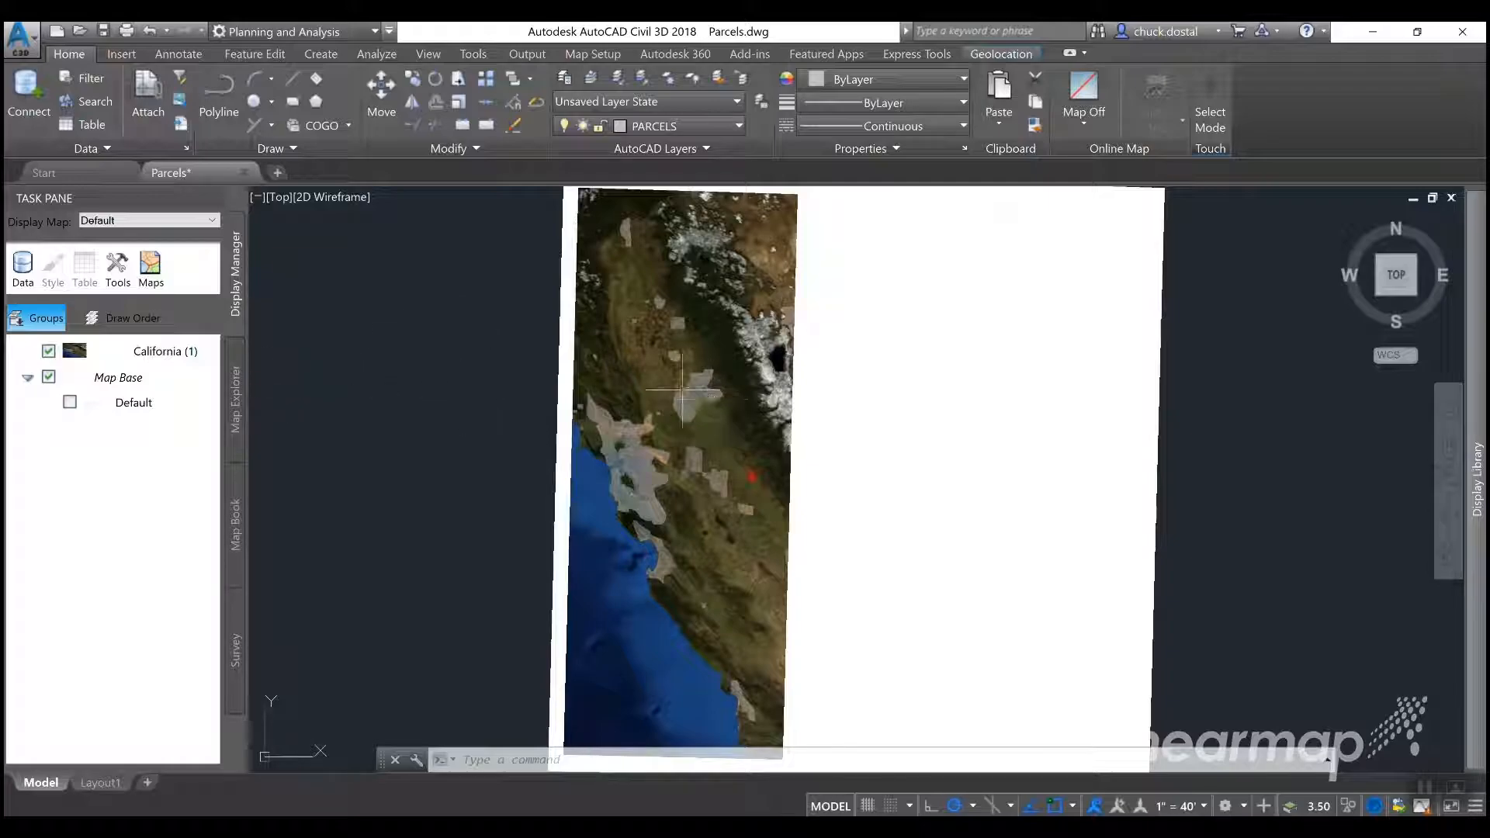